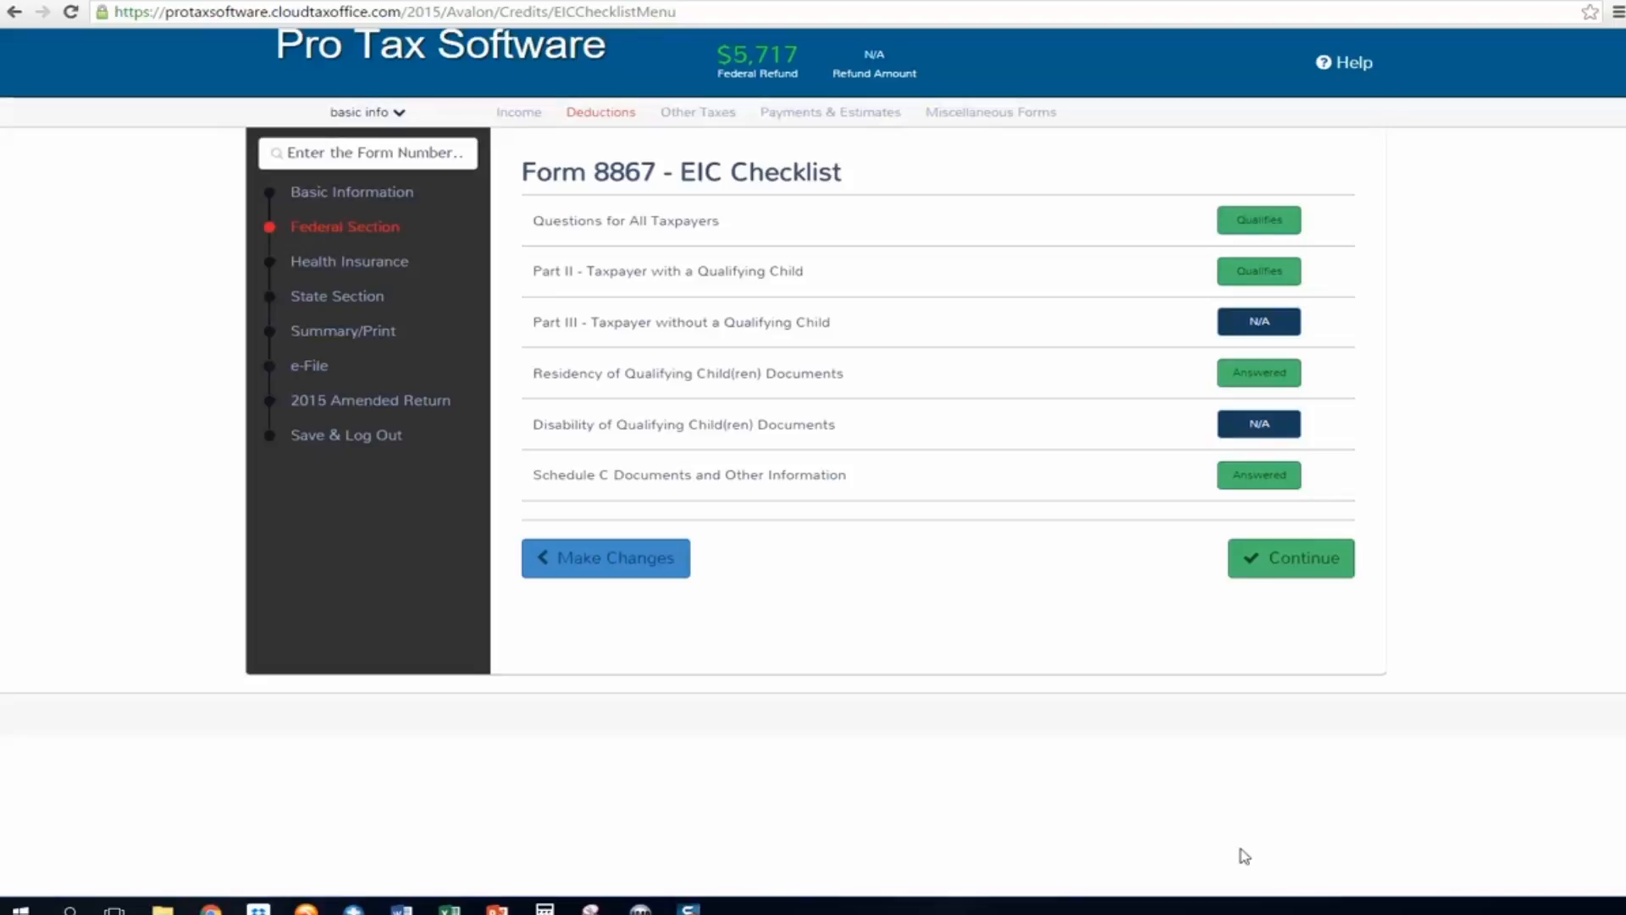
{"action": "mouse_move", "coordinate": [1220, 620]}
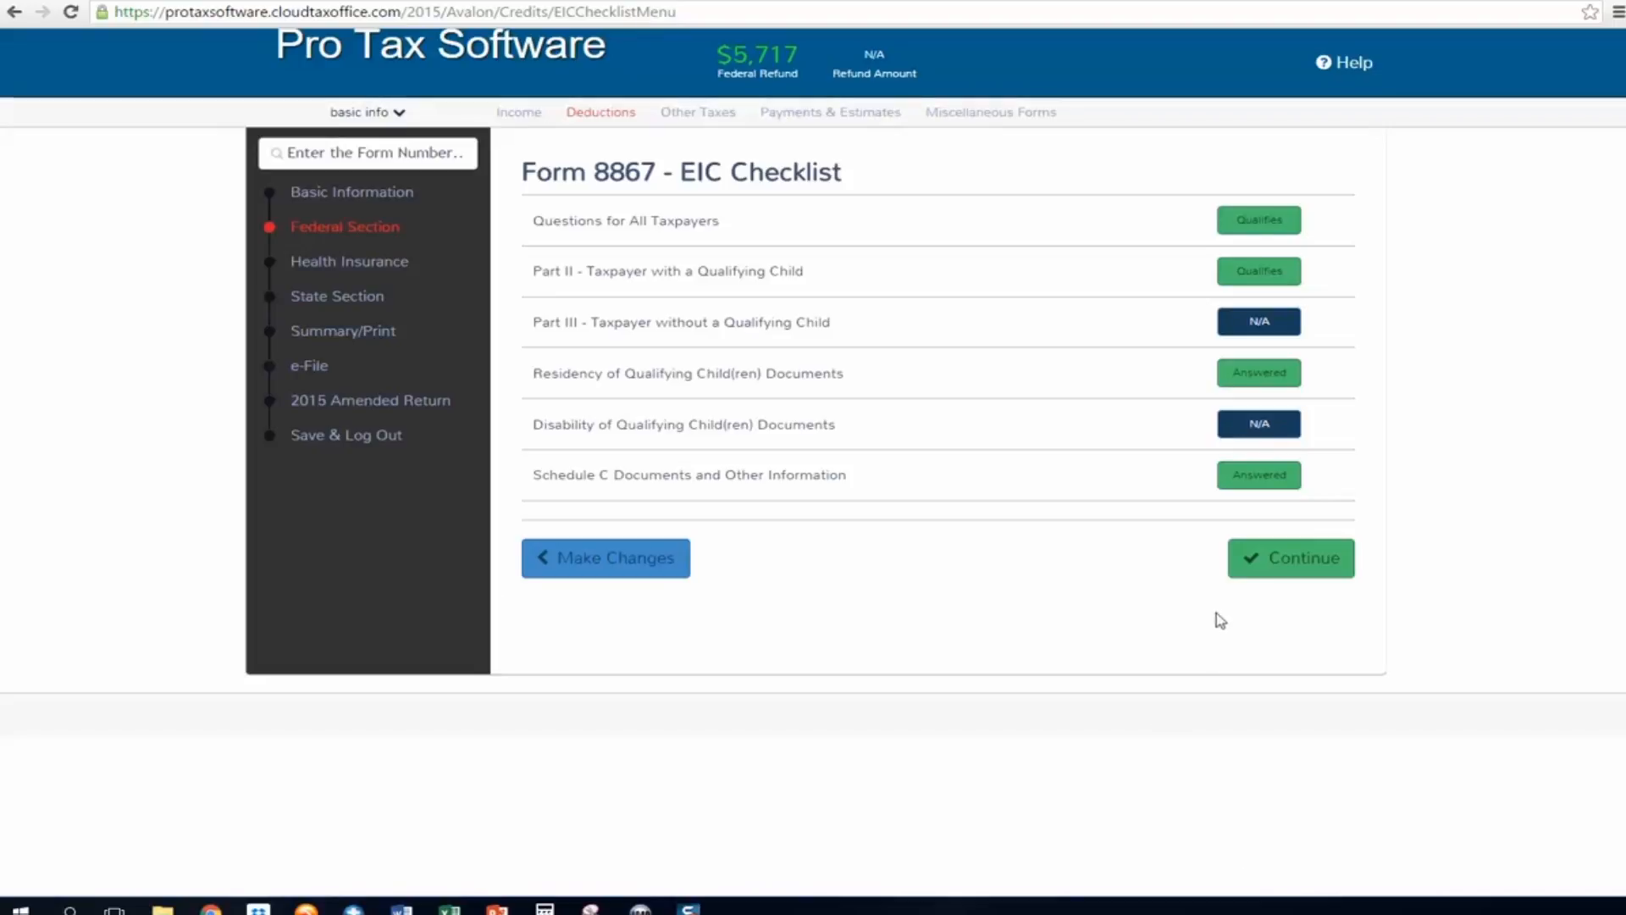
Step: Accept the Form 8867 EIC checklist to reach the Miscellaneous Statement
{"action": "left_click", "coordinate": [1288, 558]}
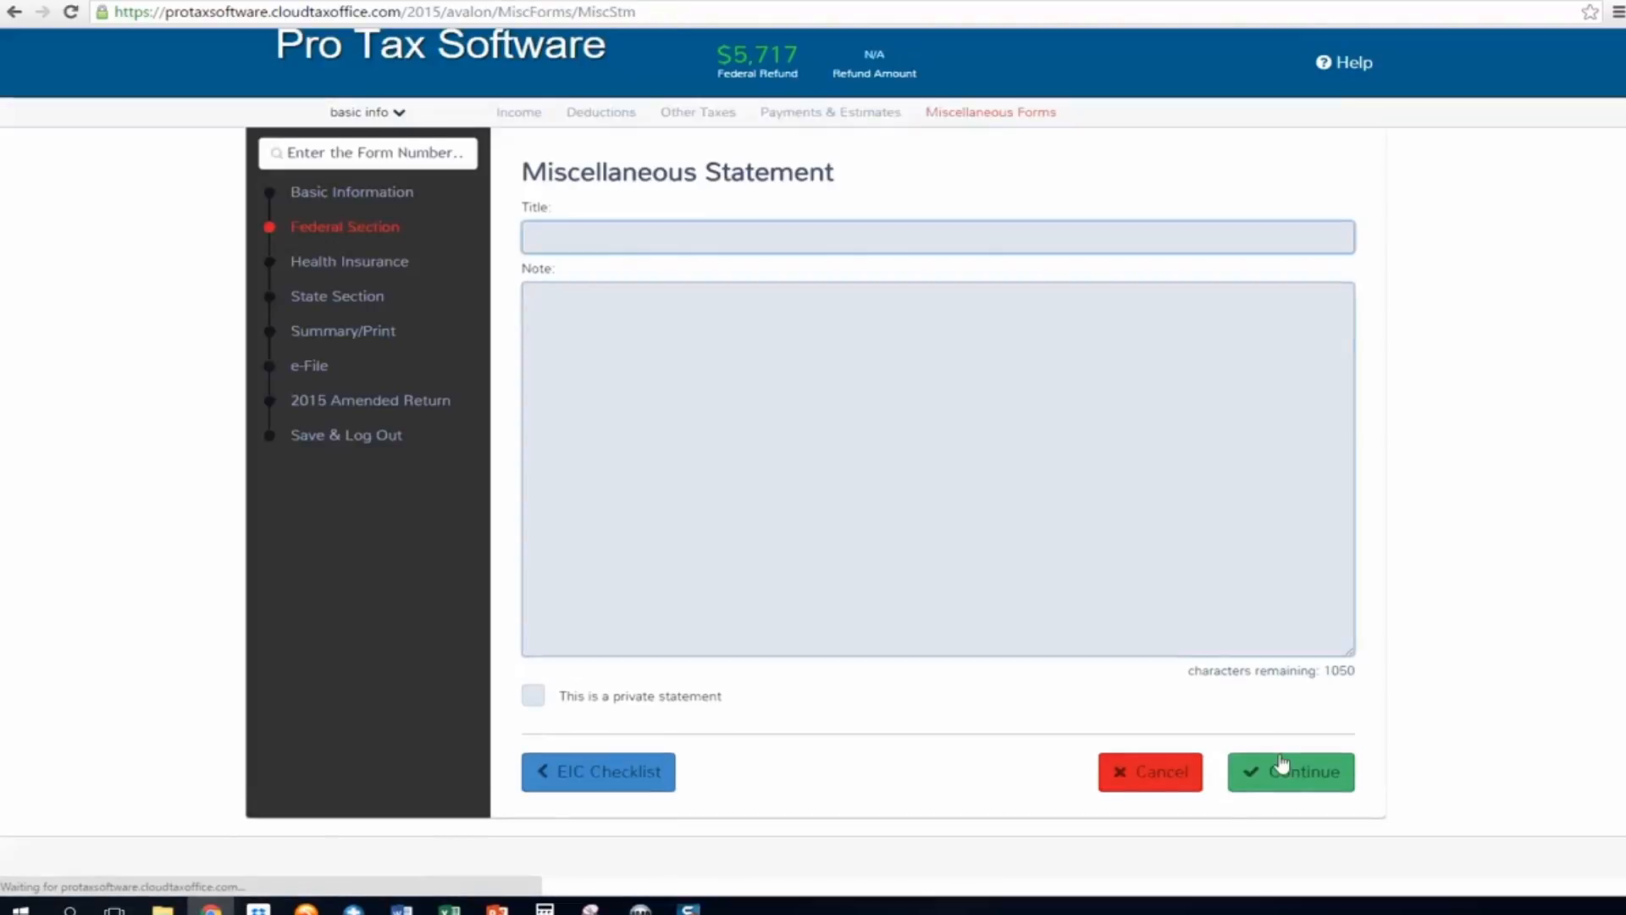
Step: Skip the Miscellaneous Statement and show the E-File page's Federal Return Type options
{"action": "left_click", "coordinate": [1290, 772]}
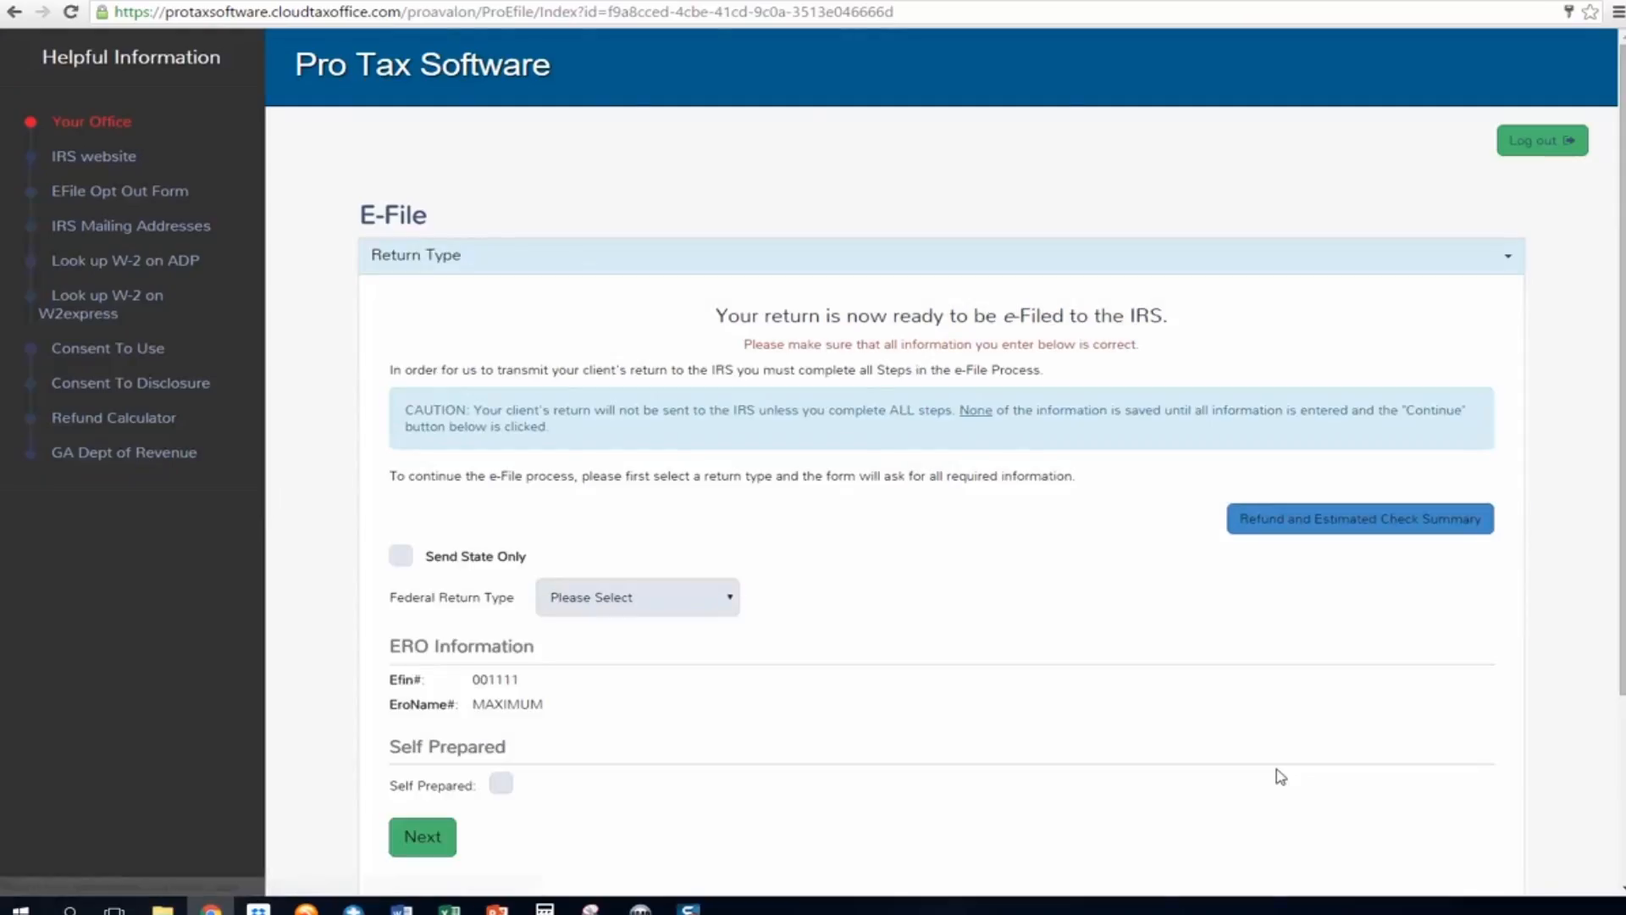
{"action": "mouse_move", "coordinate": [1096, 648]}
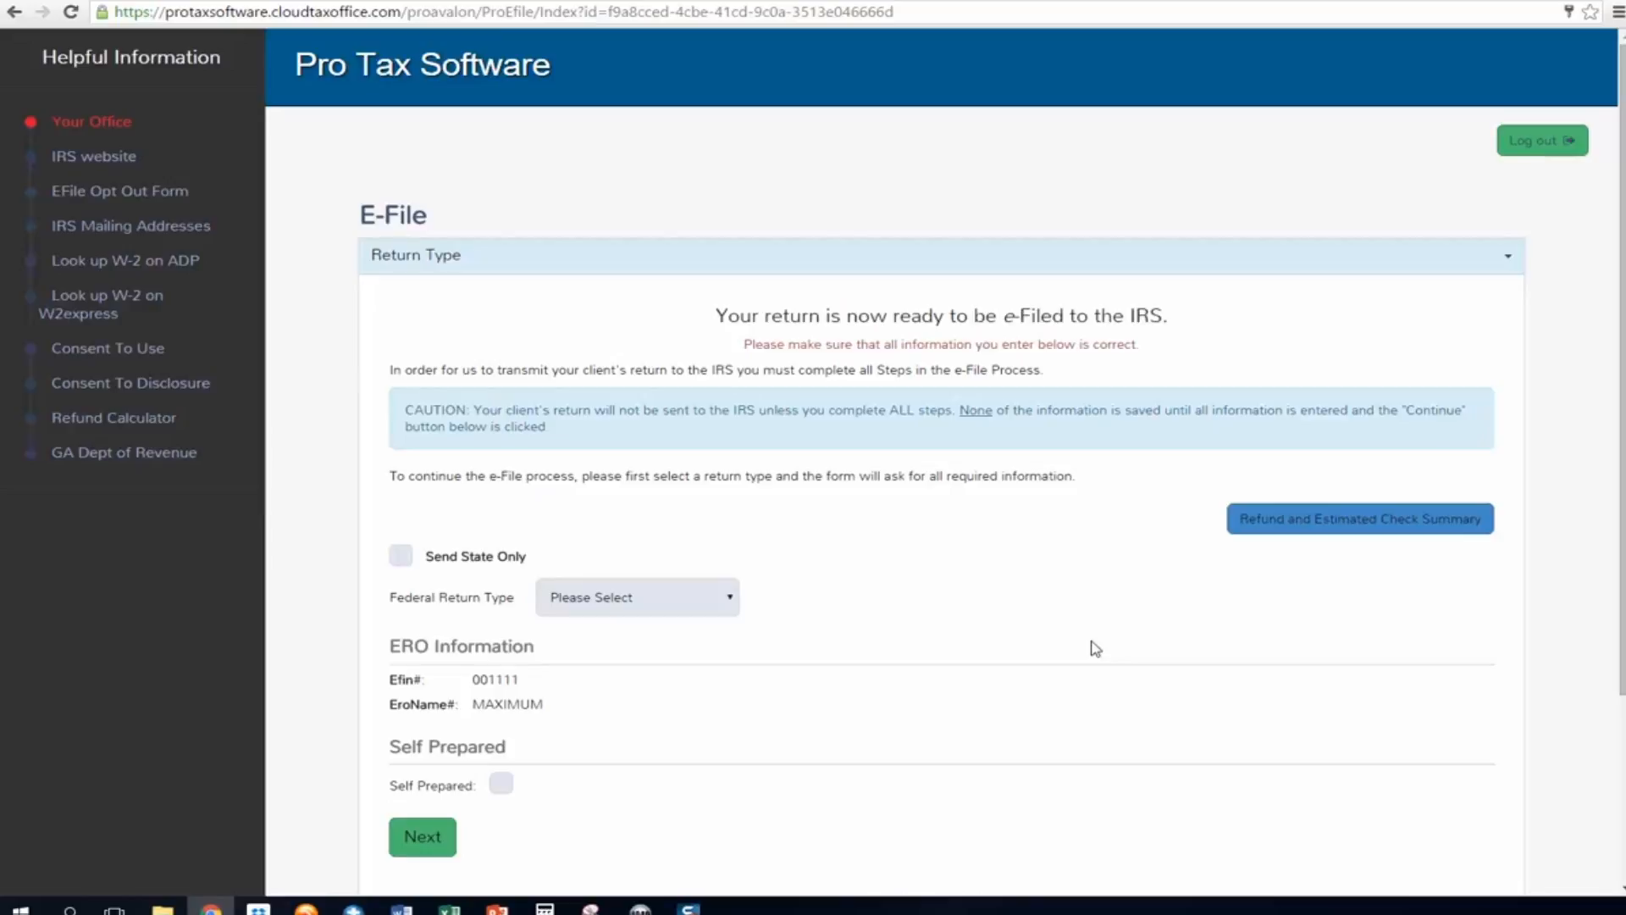
{"action": "scroll", "scroll_direction": "down", "scroll_amount": 3}
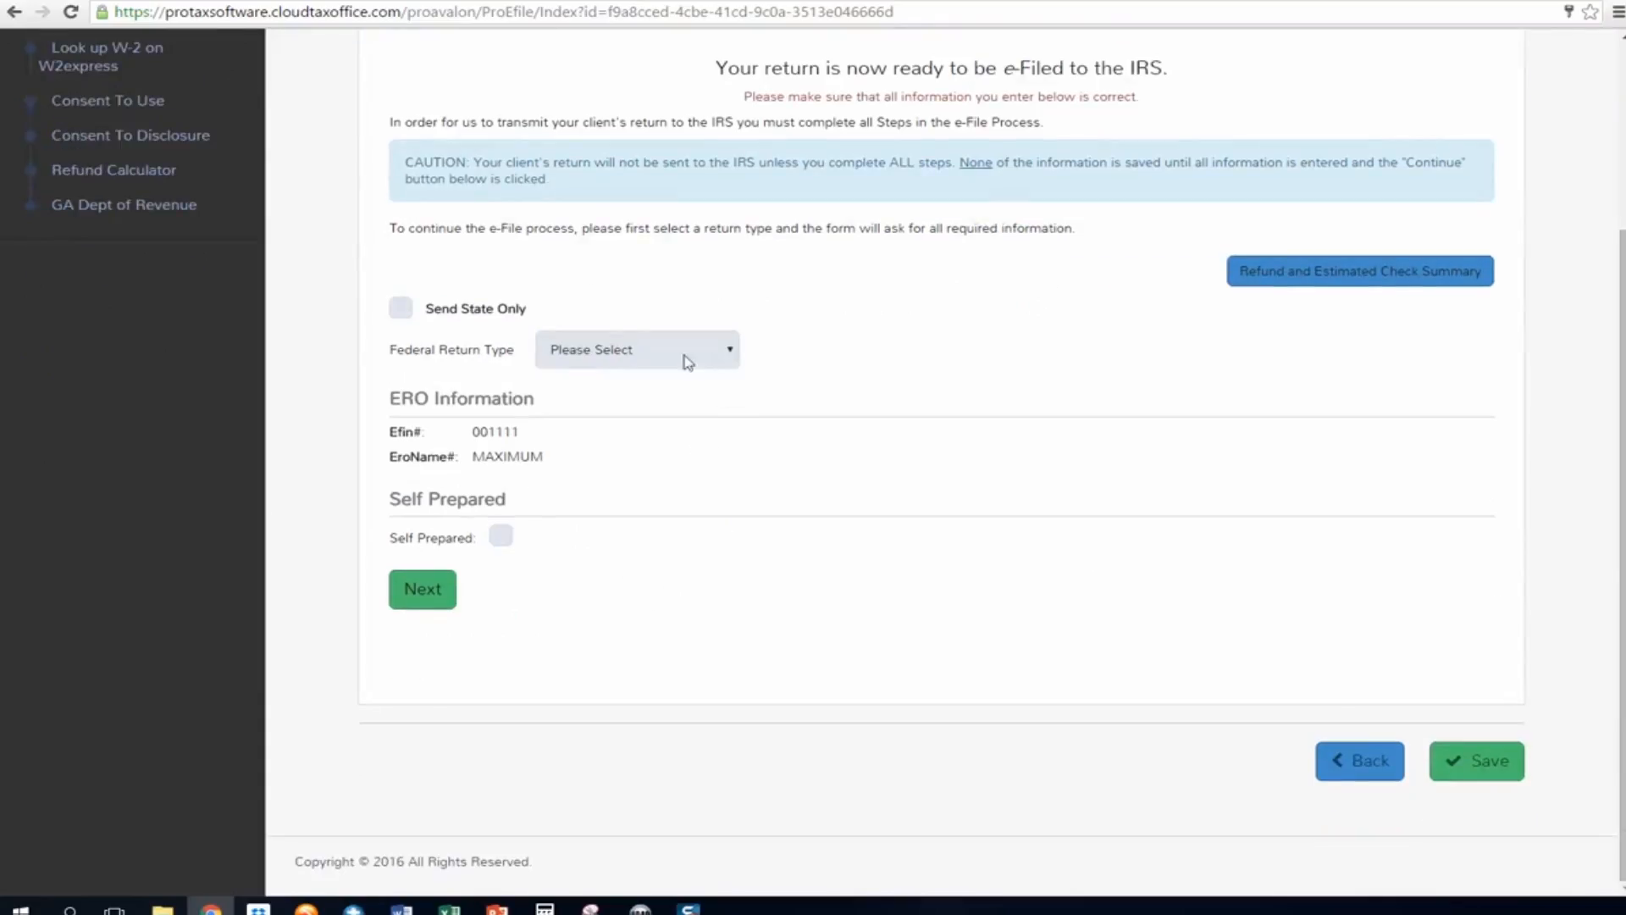
{"action": "double_click", "coordinate": [430, 349]}
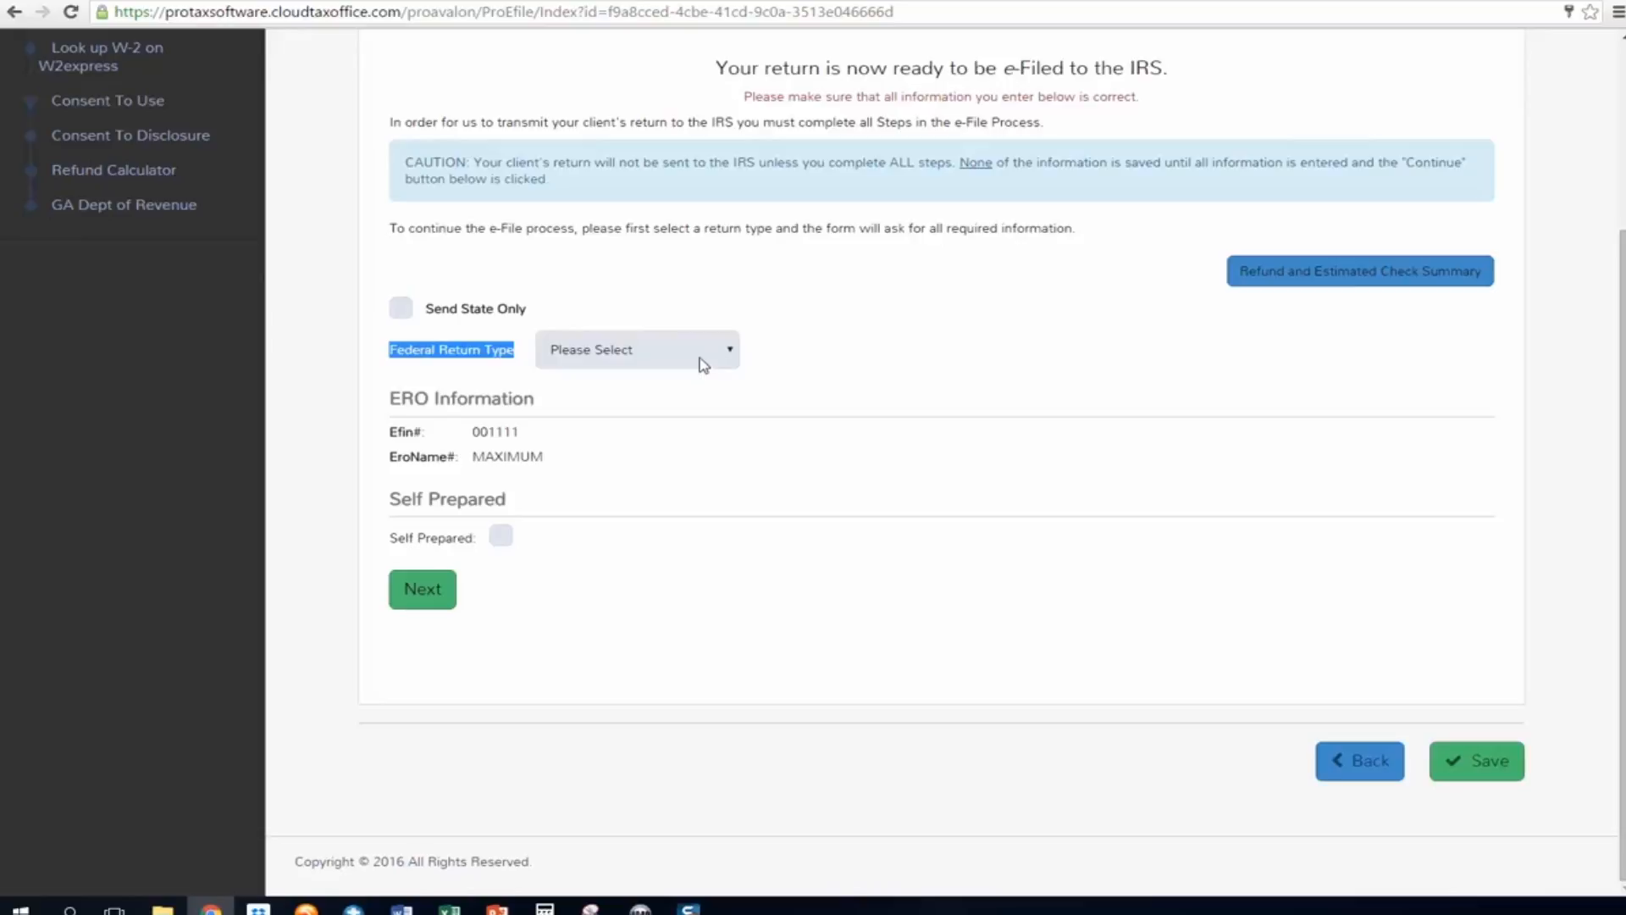
{"action": "left_click", "coordinate": [636, 348]}
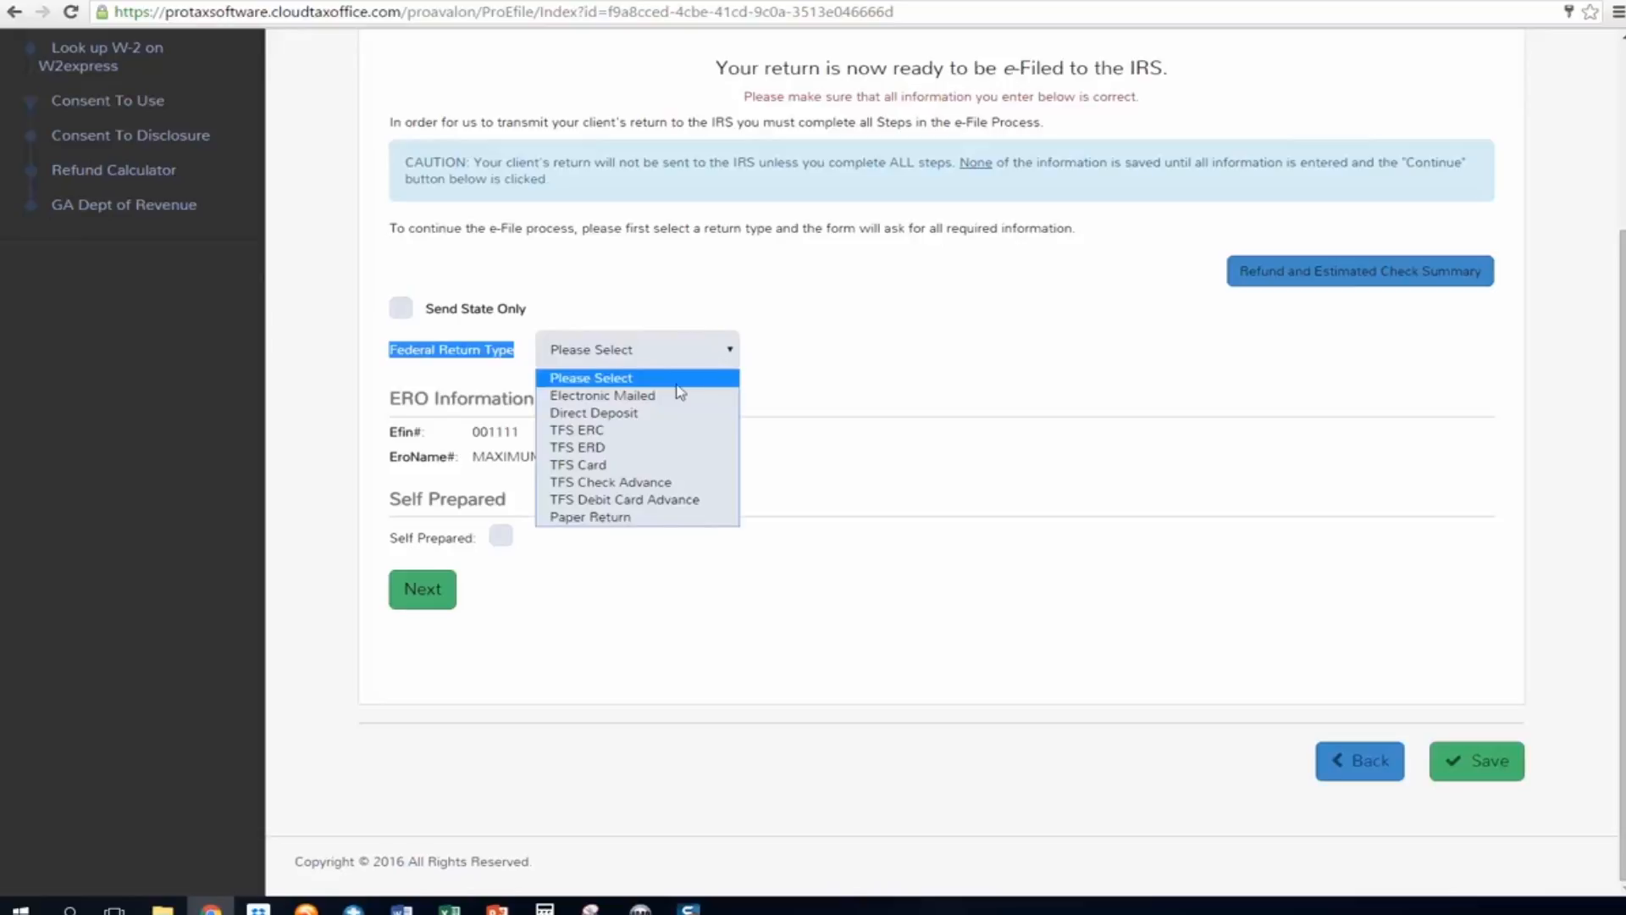
{"action": "mouse_move", "coordinate": [577, 429]}
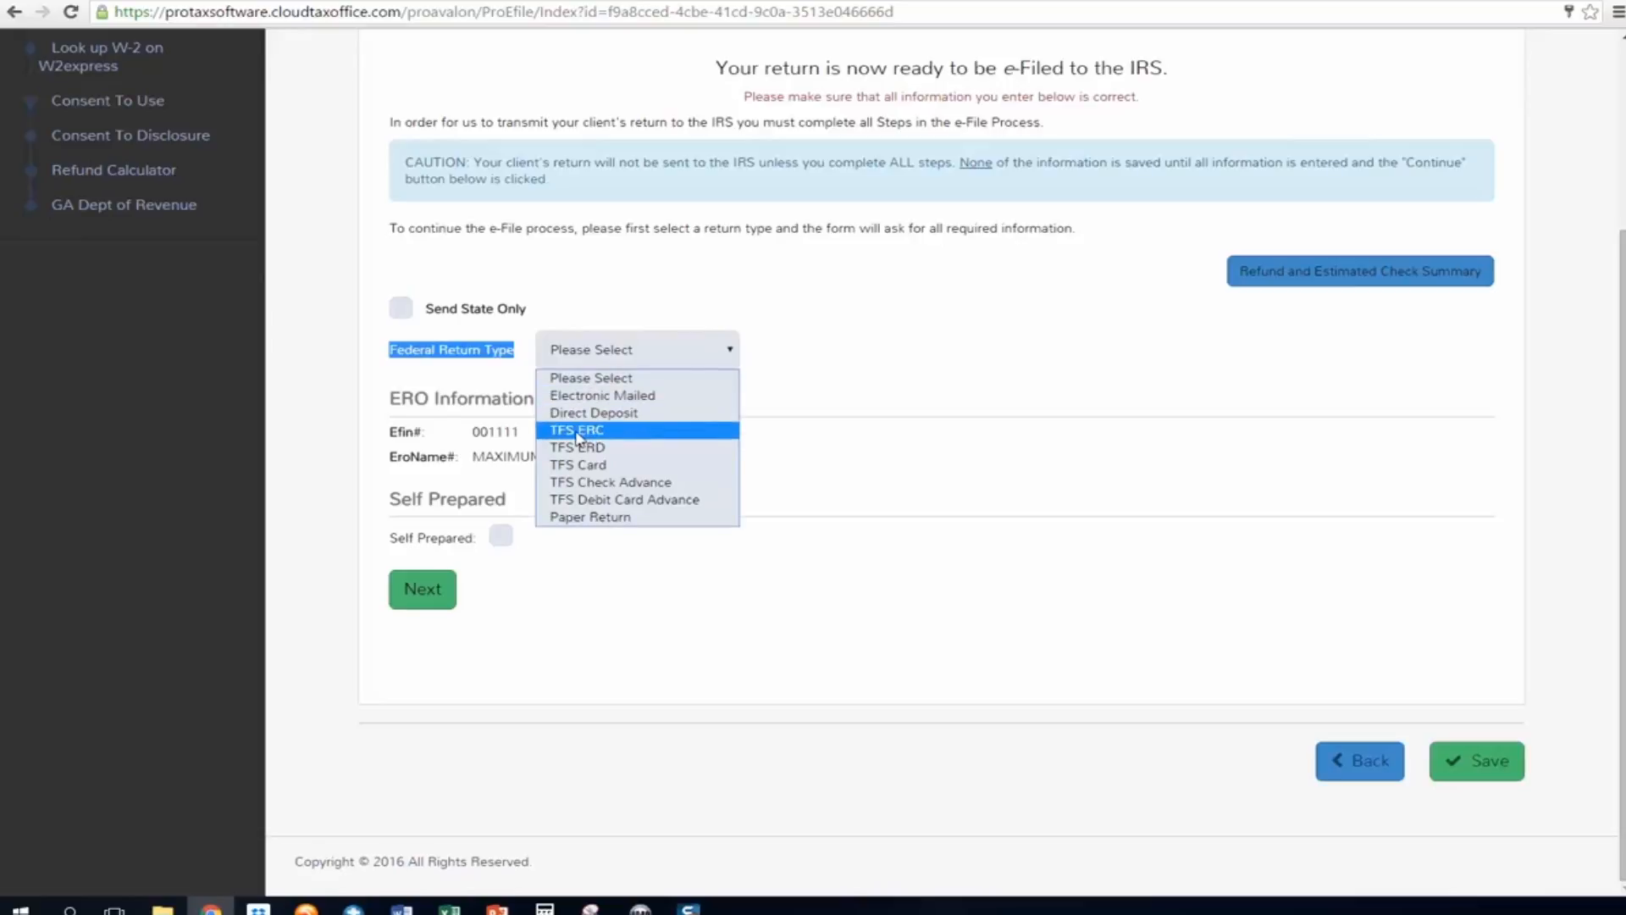
{"action": "mouse_move", "coordinate": [578, 463]}
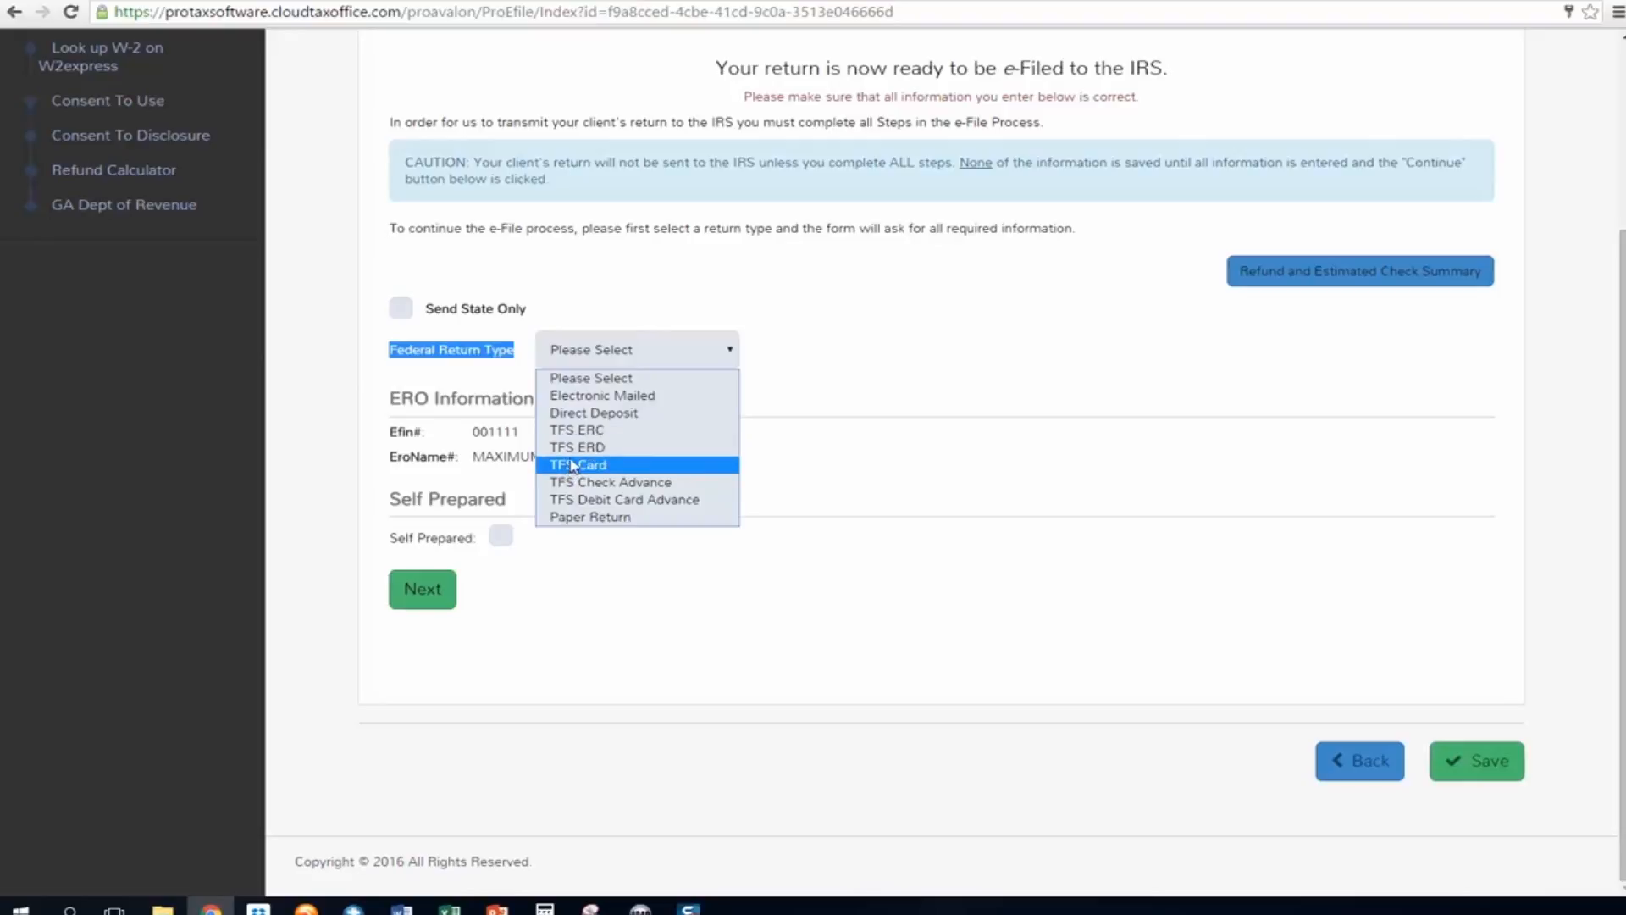
{"action": "mouse_move", "coordinate": [577, 430]}
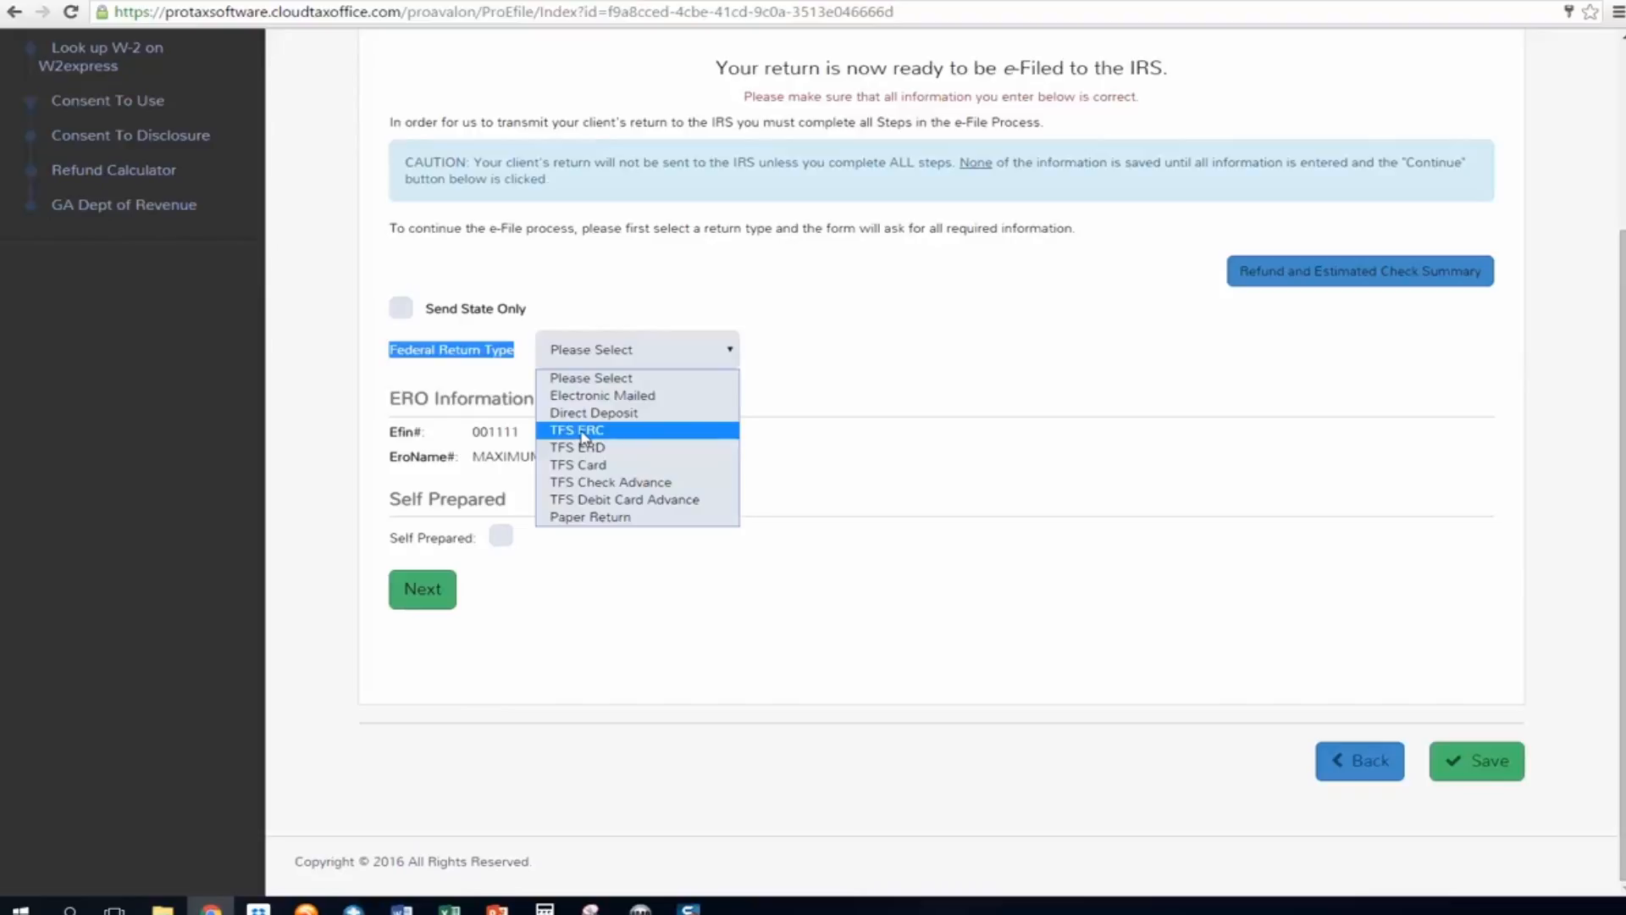
{"action": "mouse_move", "coordinate": [602, 395]}
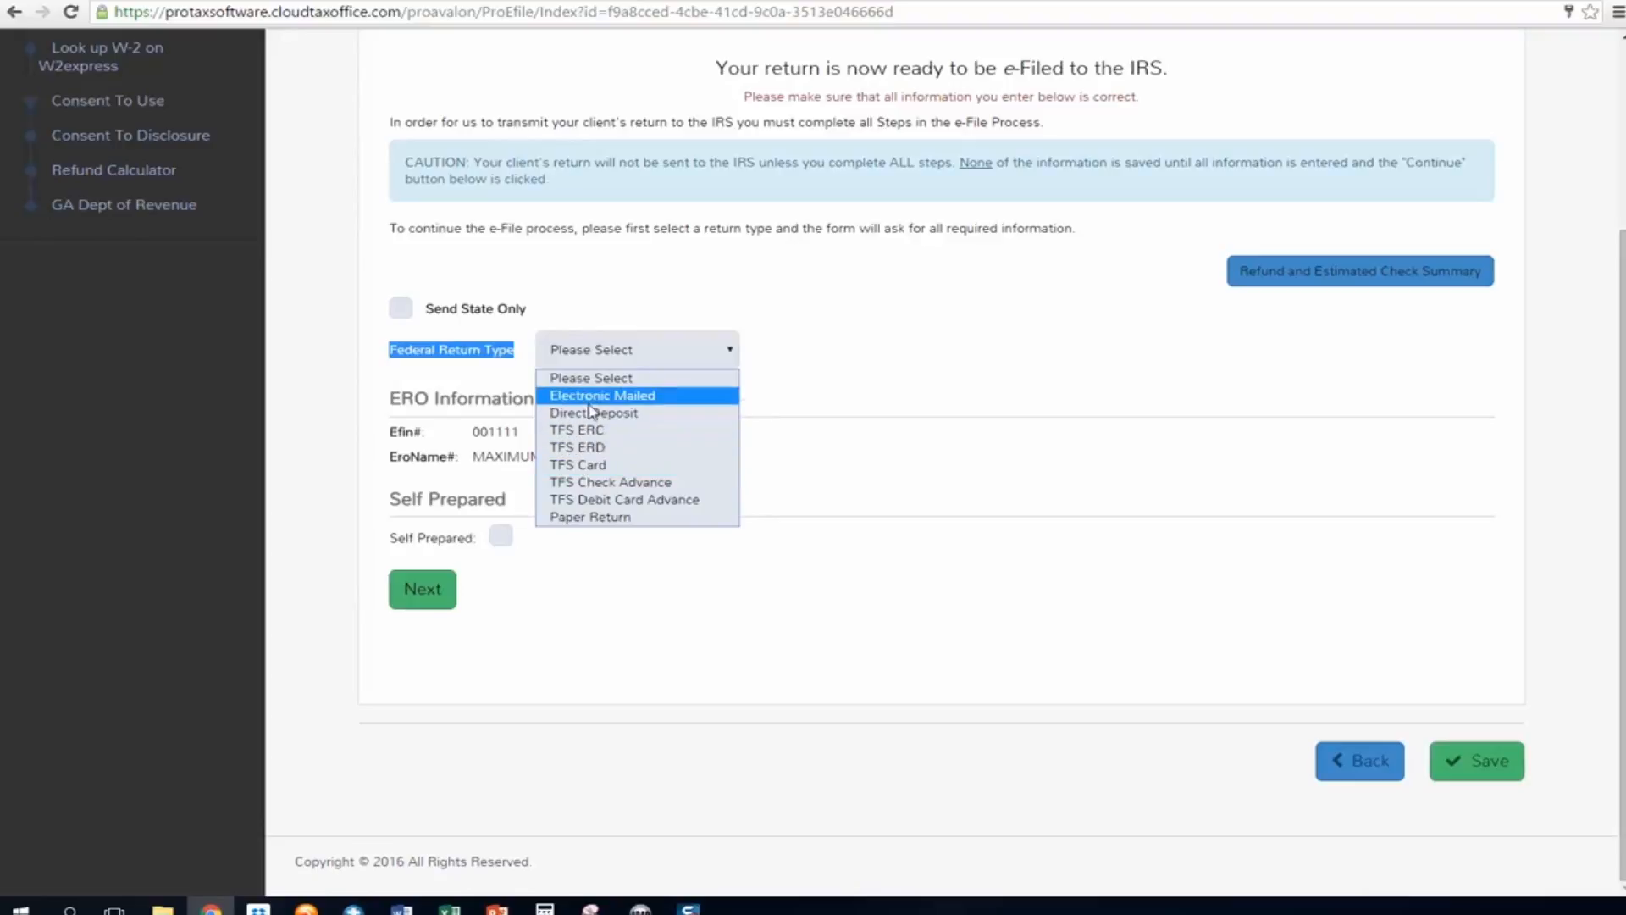
Step: Set the federal return type to Electronic Mailed and save the $152 fees
{"action": "left_click", "coordinate": [604, 396]}
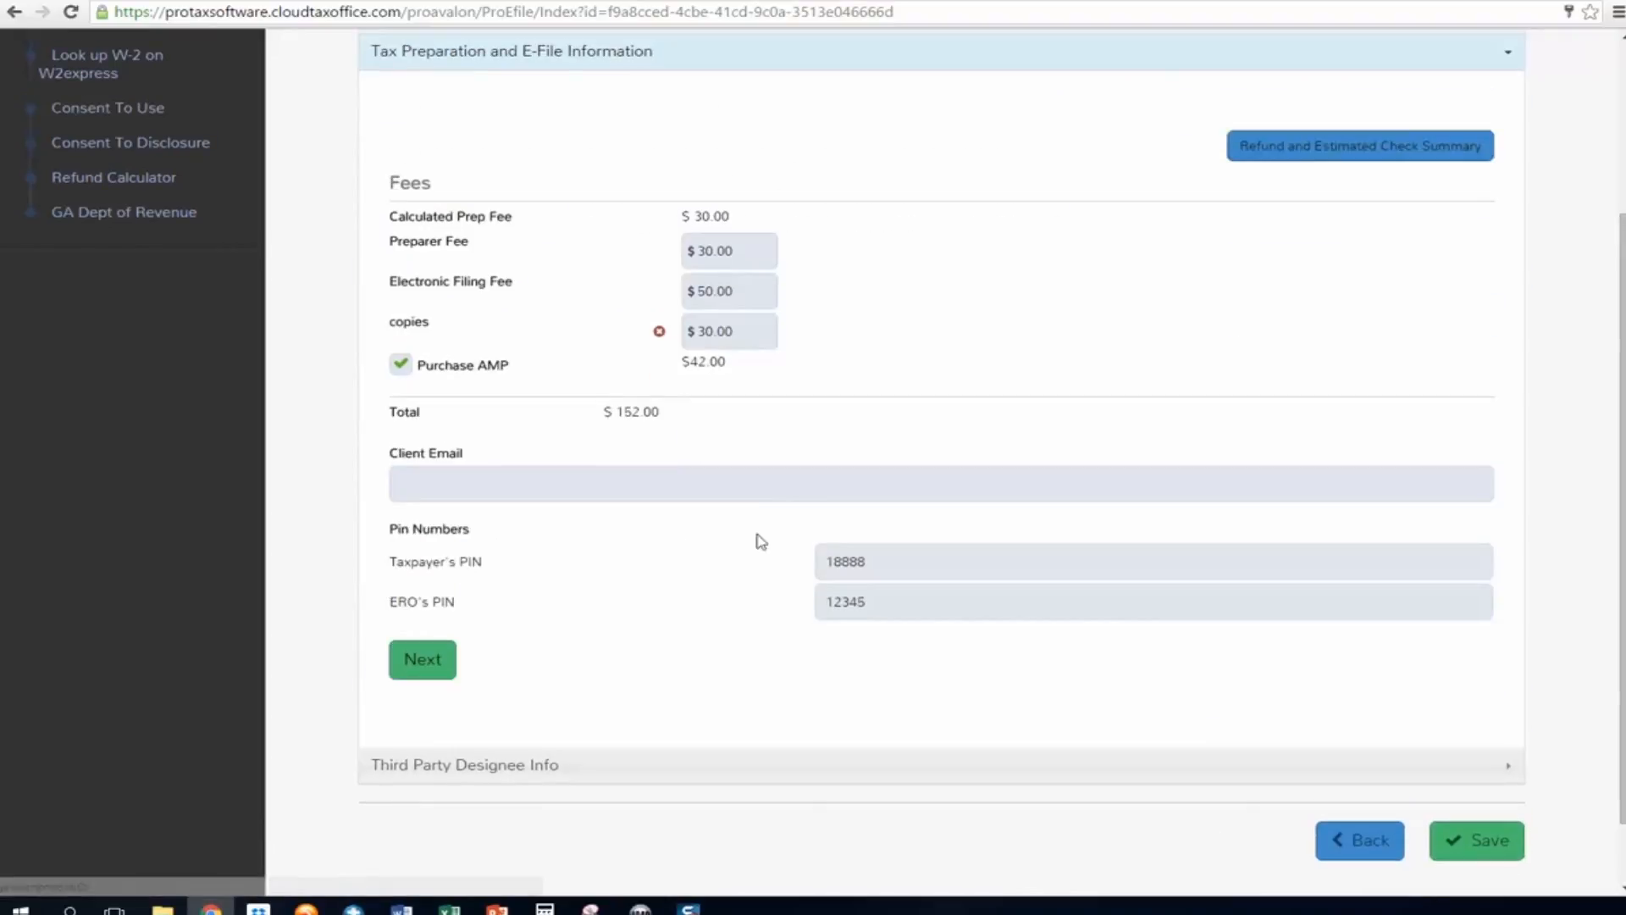
{"action": "left_click", "coordinate": [1474, 840]}
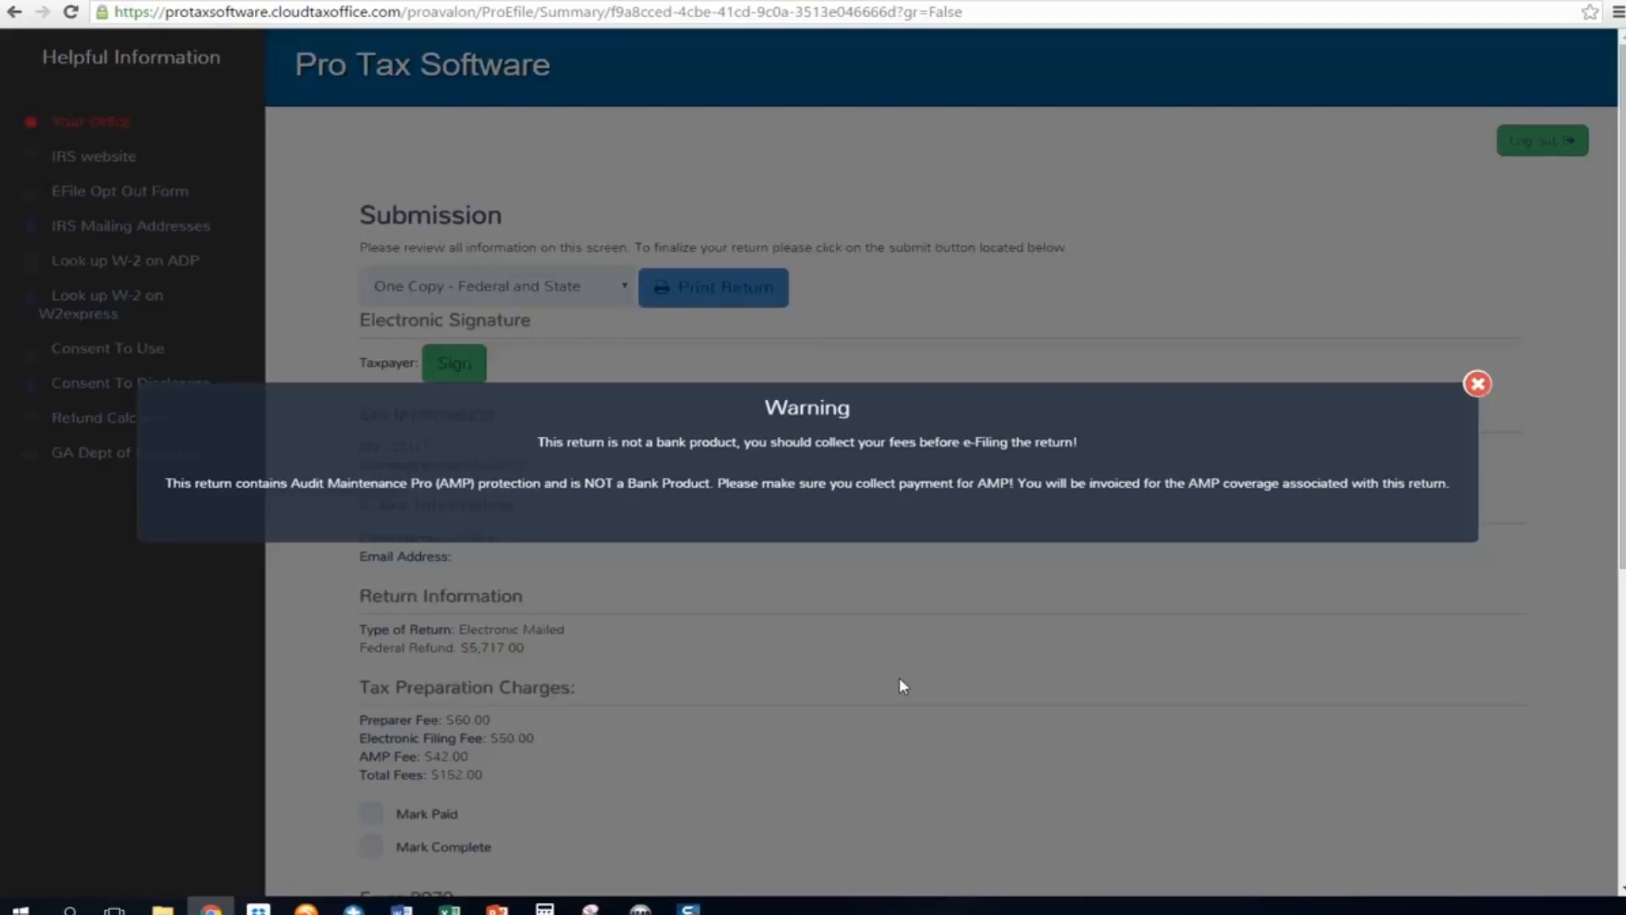
Step: Close the not-a-bank-product warning and scroll back to the return type section
{"action": "left_click", "coordinate": [1477, 384]}
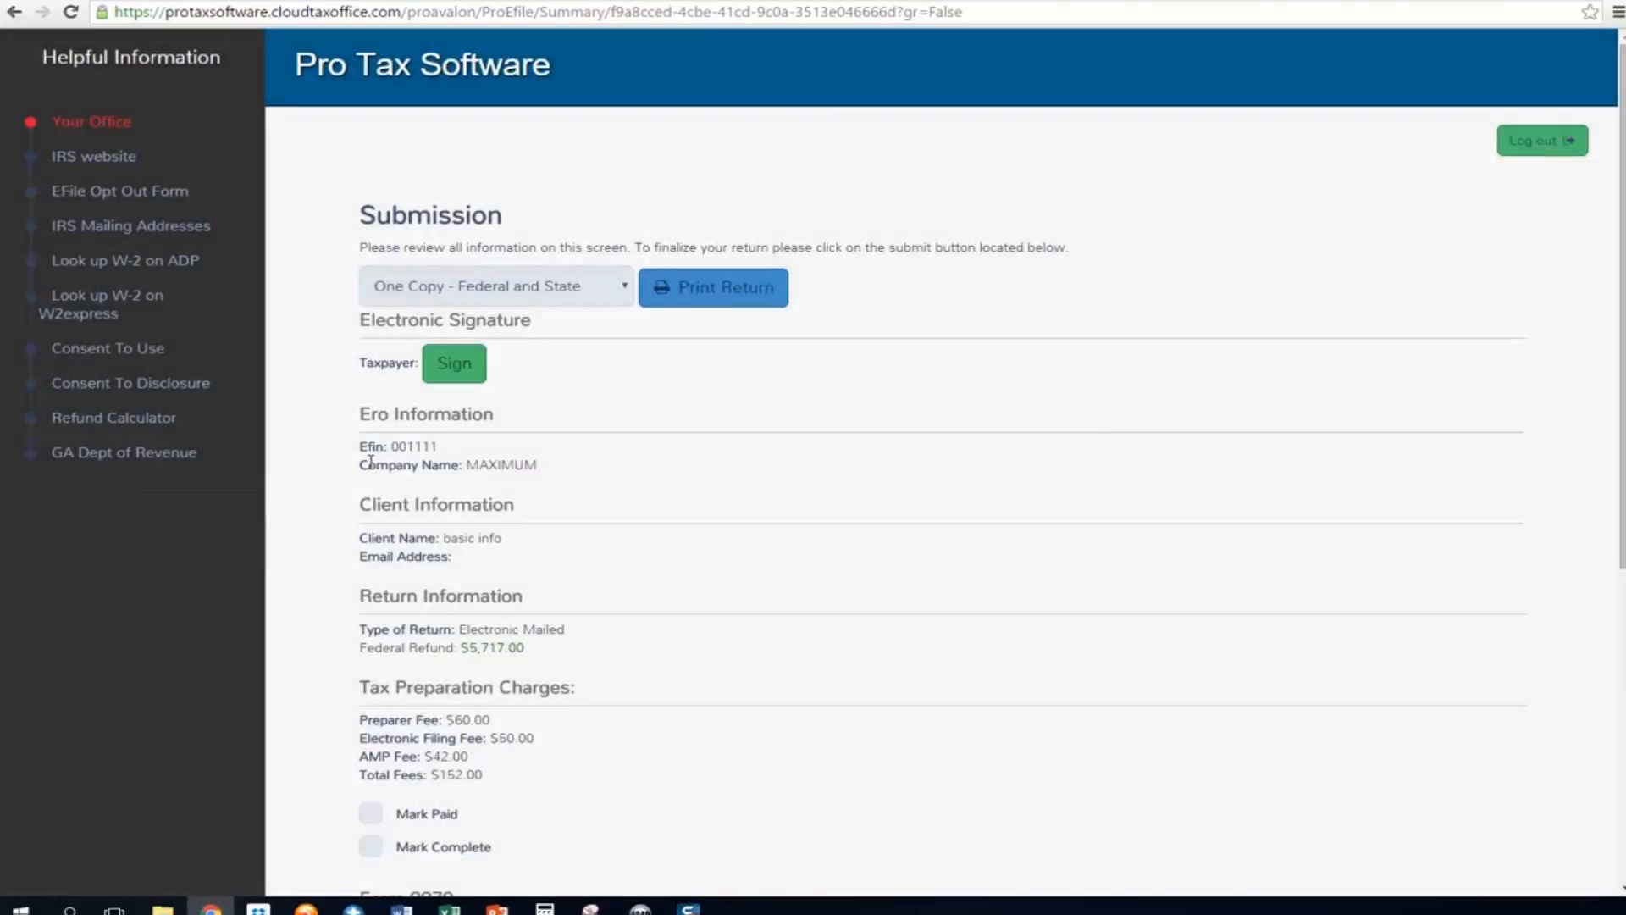
{"action": "scroll", "scroll_direction": "down", "scroll_amount": 3}
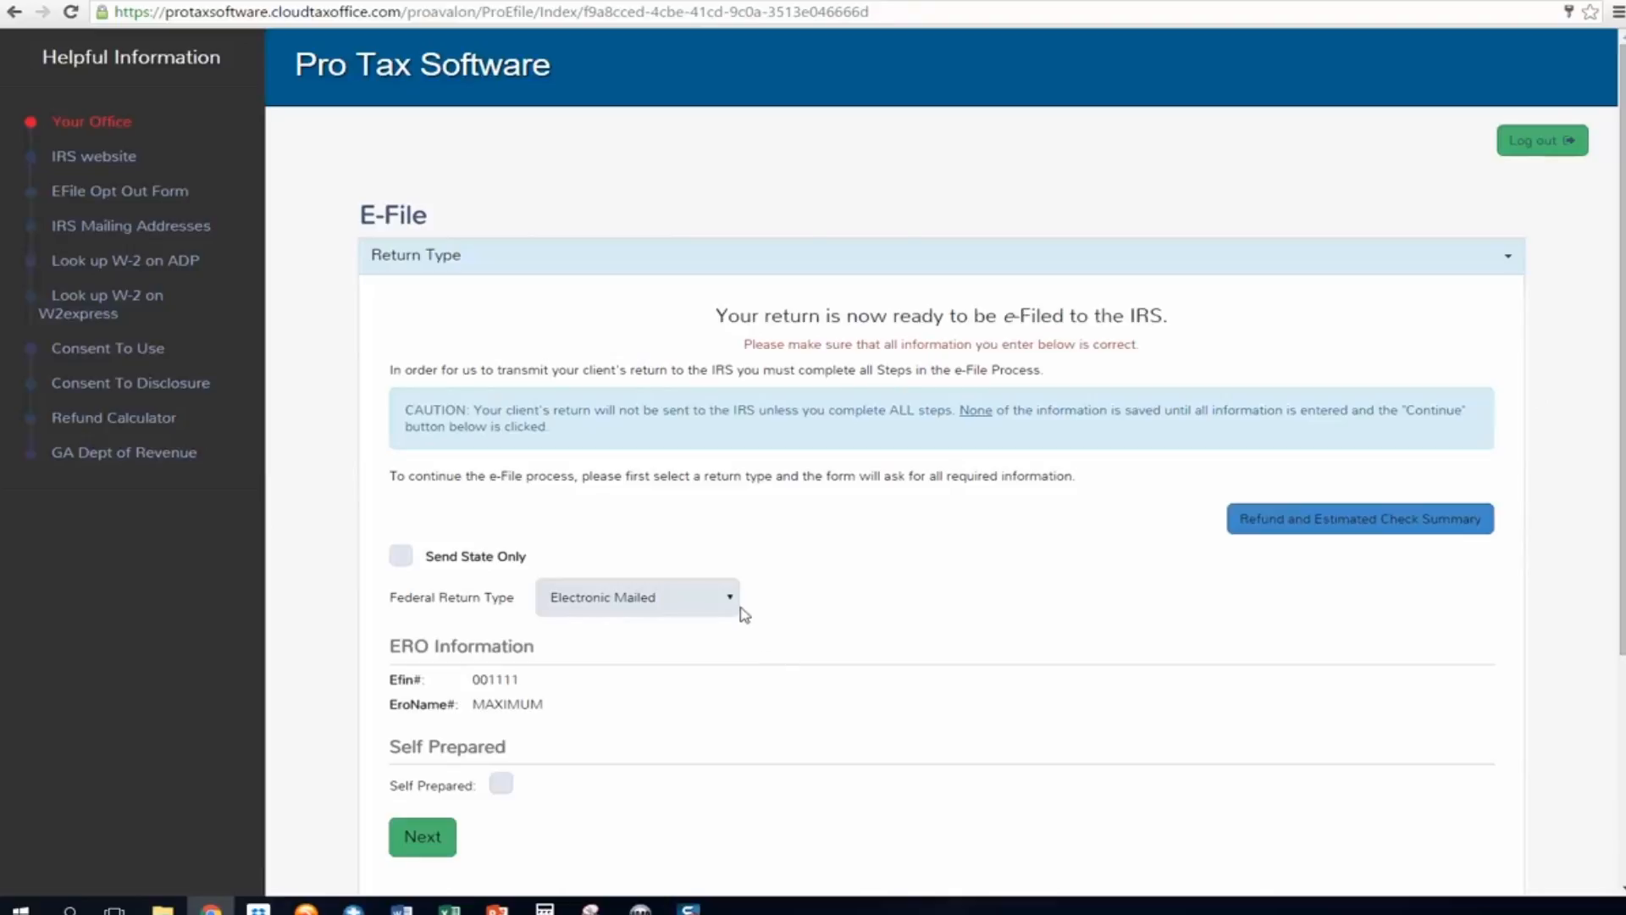
Step: Change the federal return type to the TFS ERC bank product and proceed to fees
{"action": "left_click", "coordinate": [636, 597]}
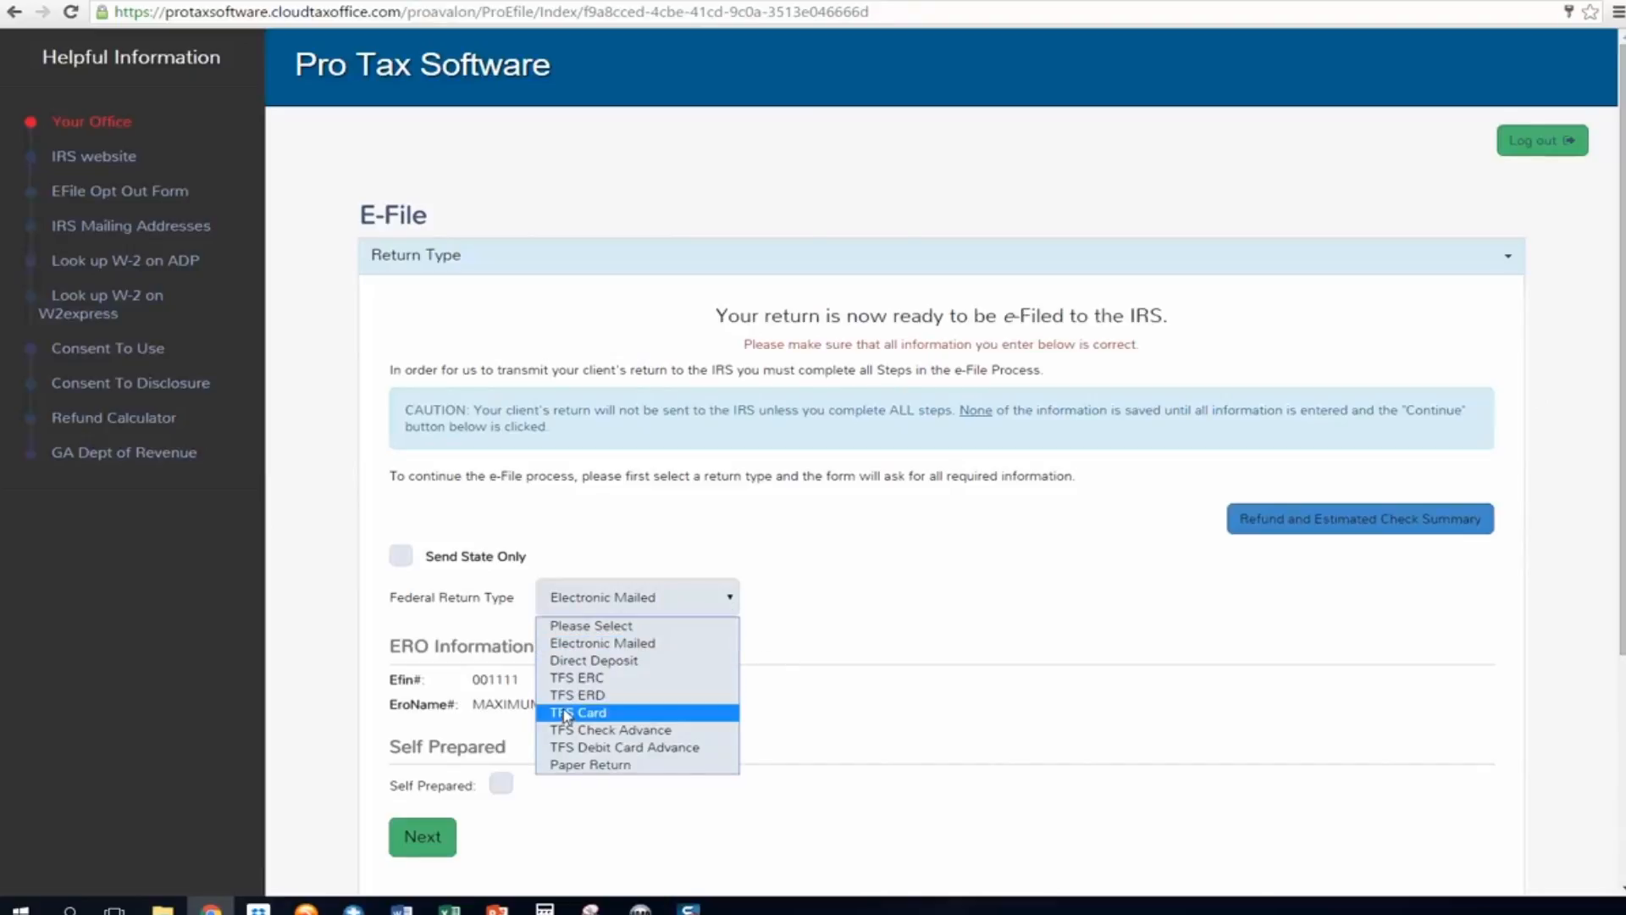
{"action": "mouse_move", "coordinate": [576, 676]}
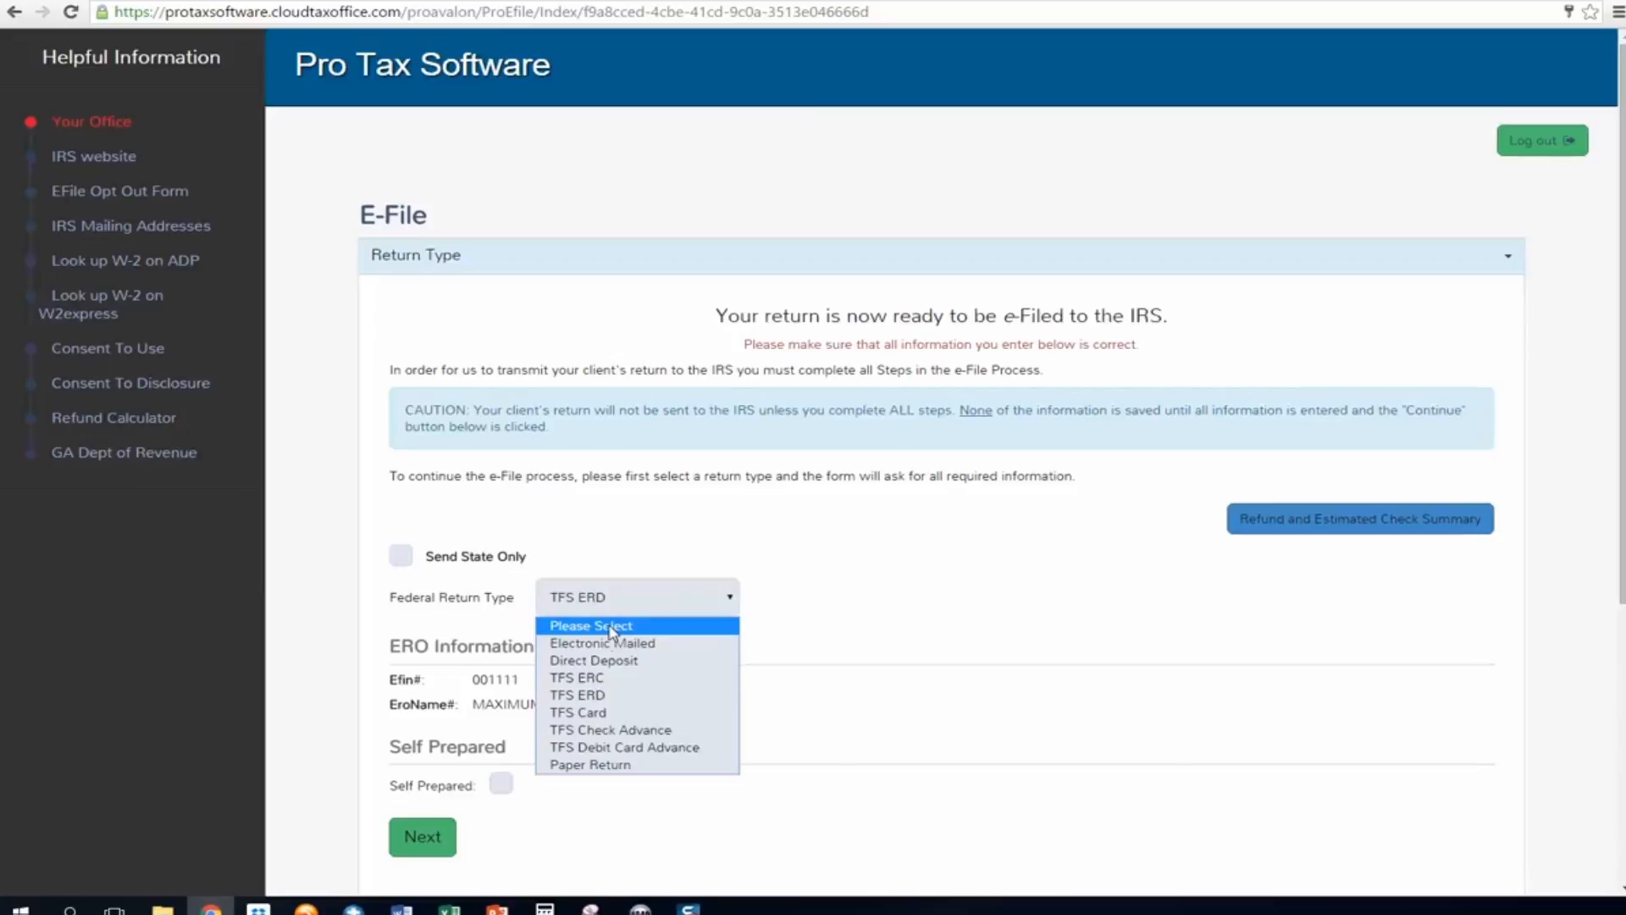
{"action": "left_click", "coordinate": [577, 675]}
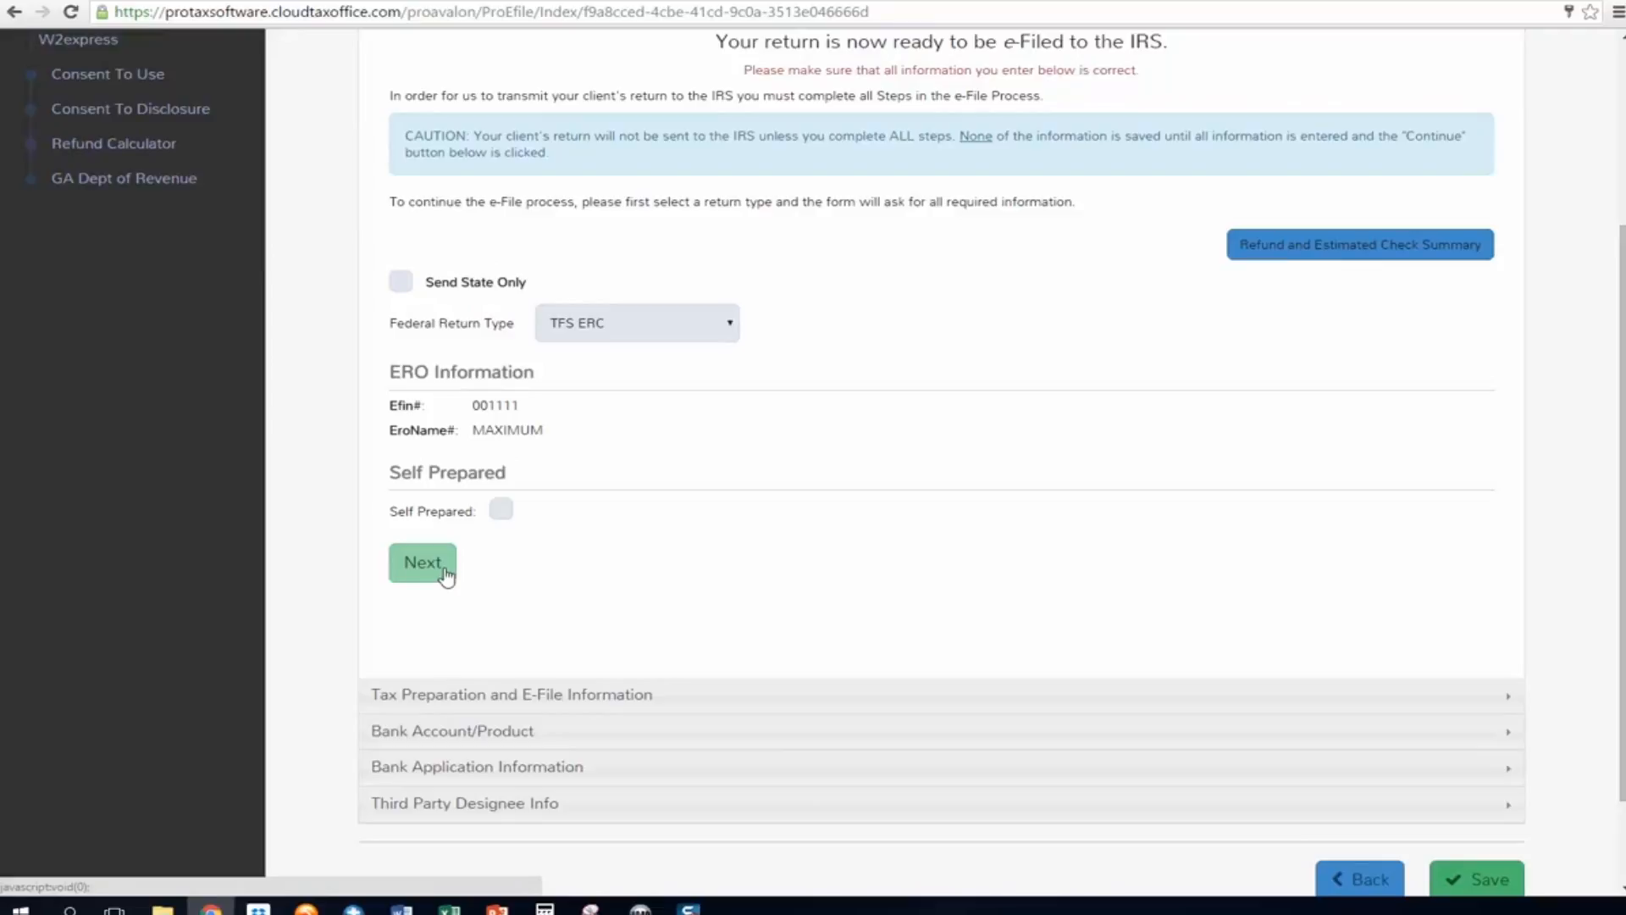
{"action": "left_click", "coordinate": [422, 563]}
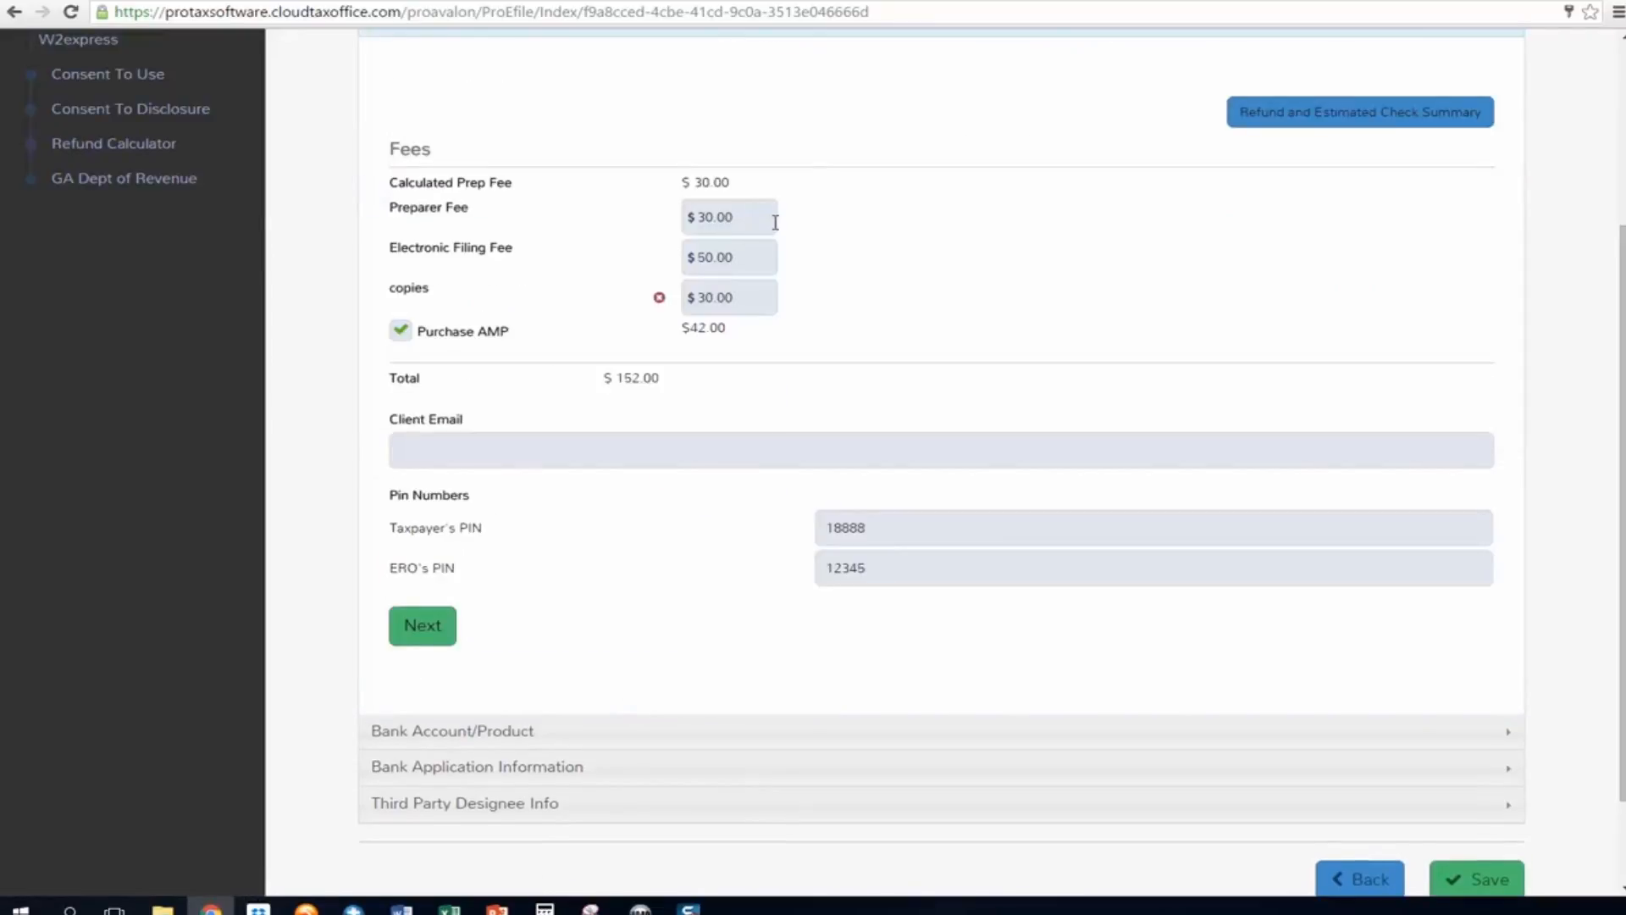
Step: Enter a $100 preparer fee, making the total $222, and proceed to Bank Account/Product
{"action": "left_click", "coordinate": [726, 217]}
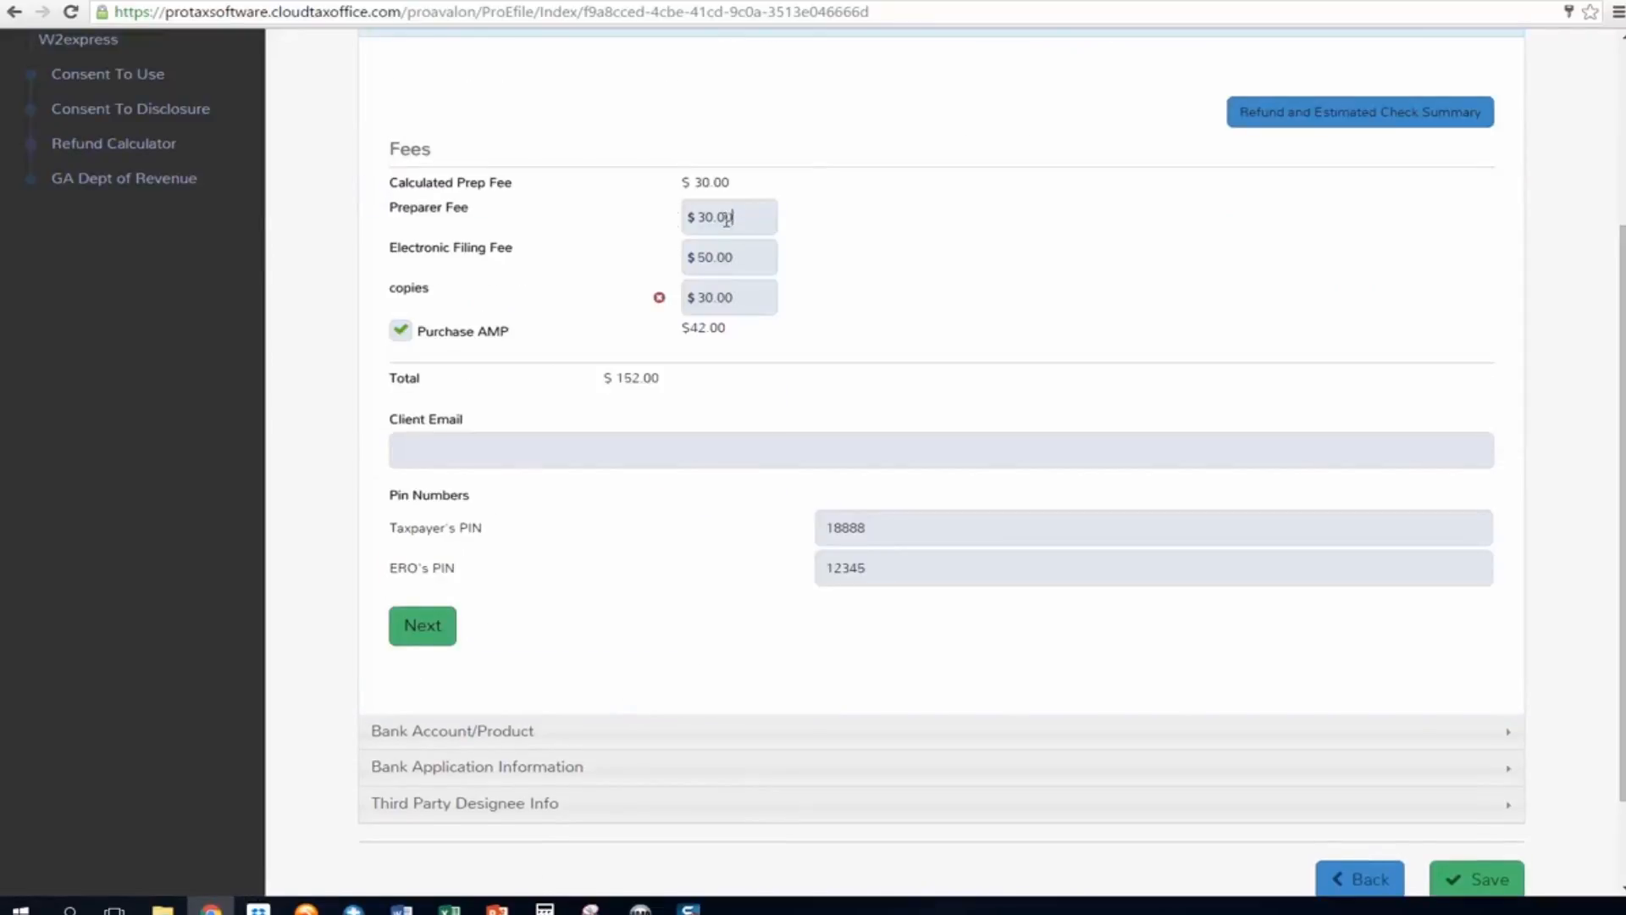
{"action": "type", "text": "100"}
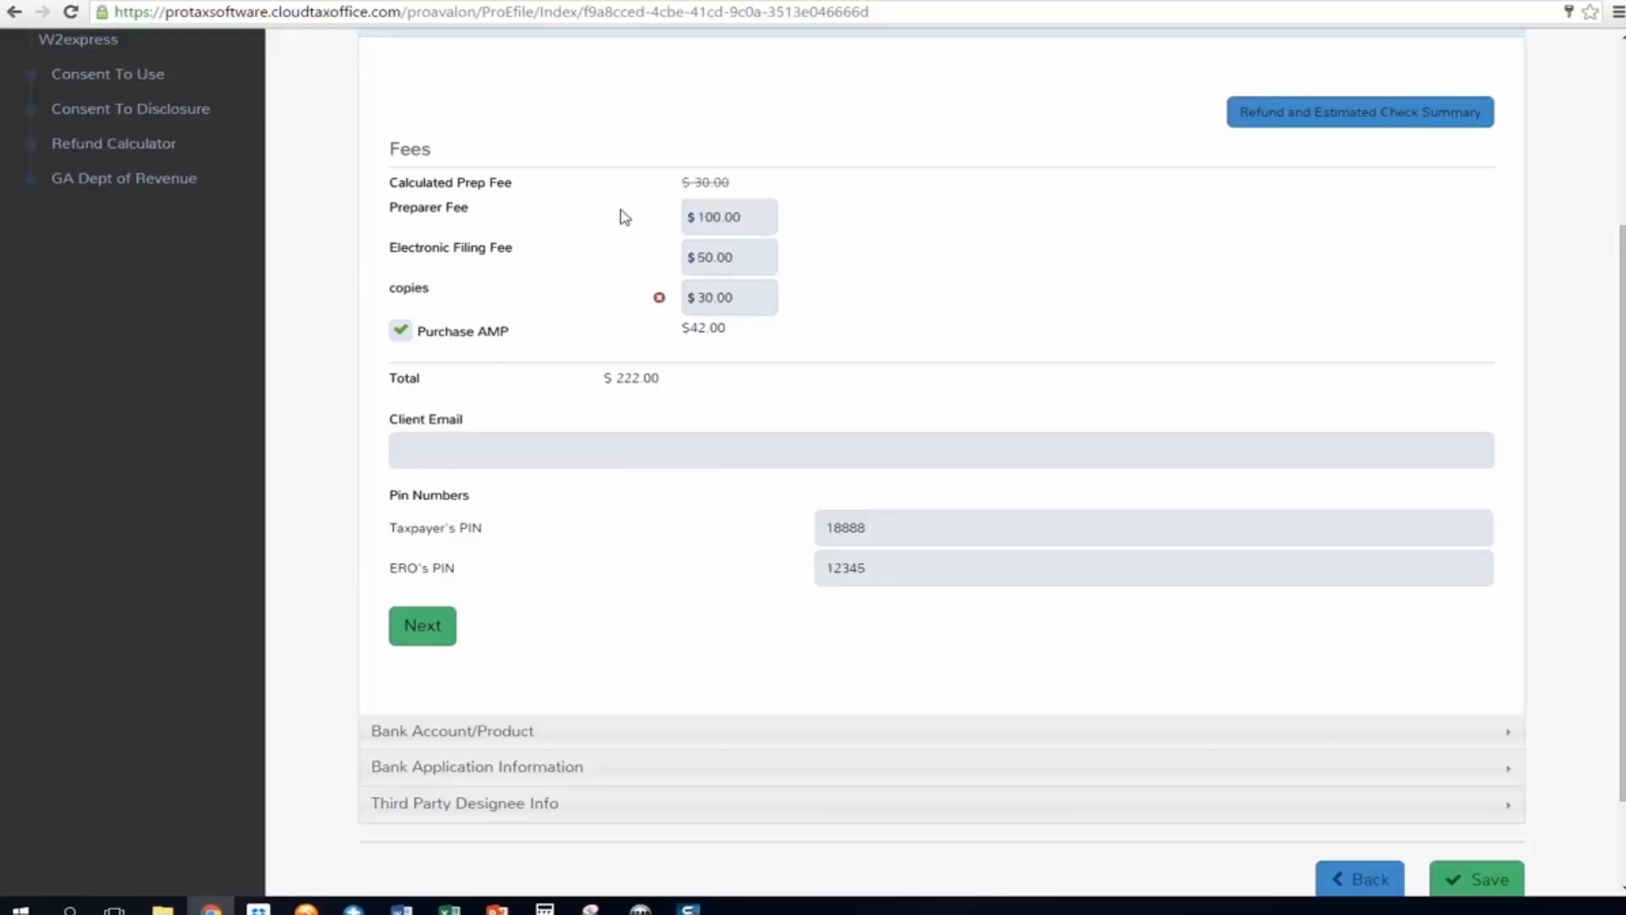
{"action": "mouse_move", "coordinate": [461, 332]}
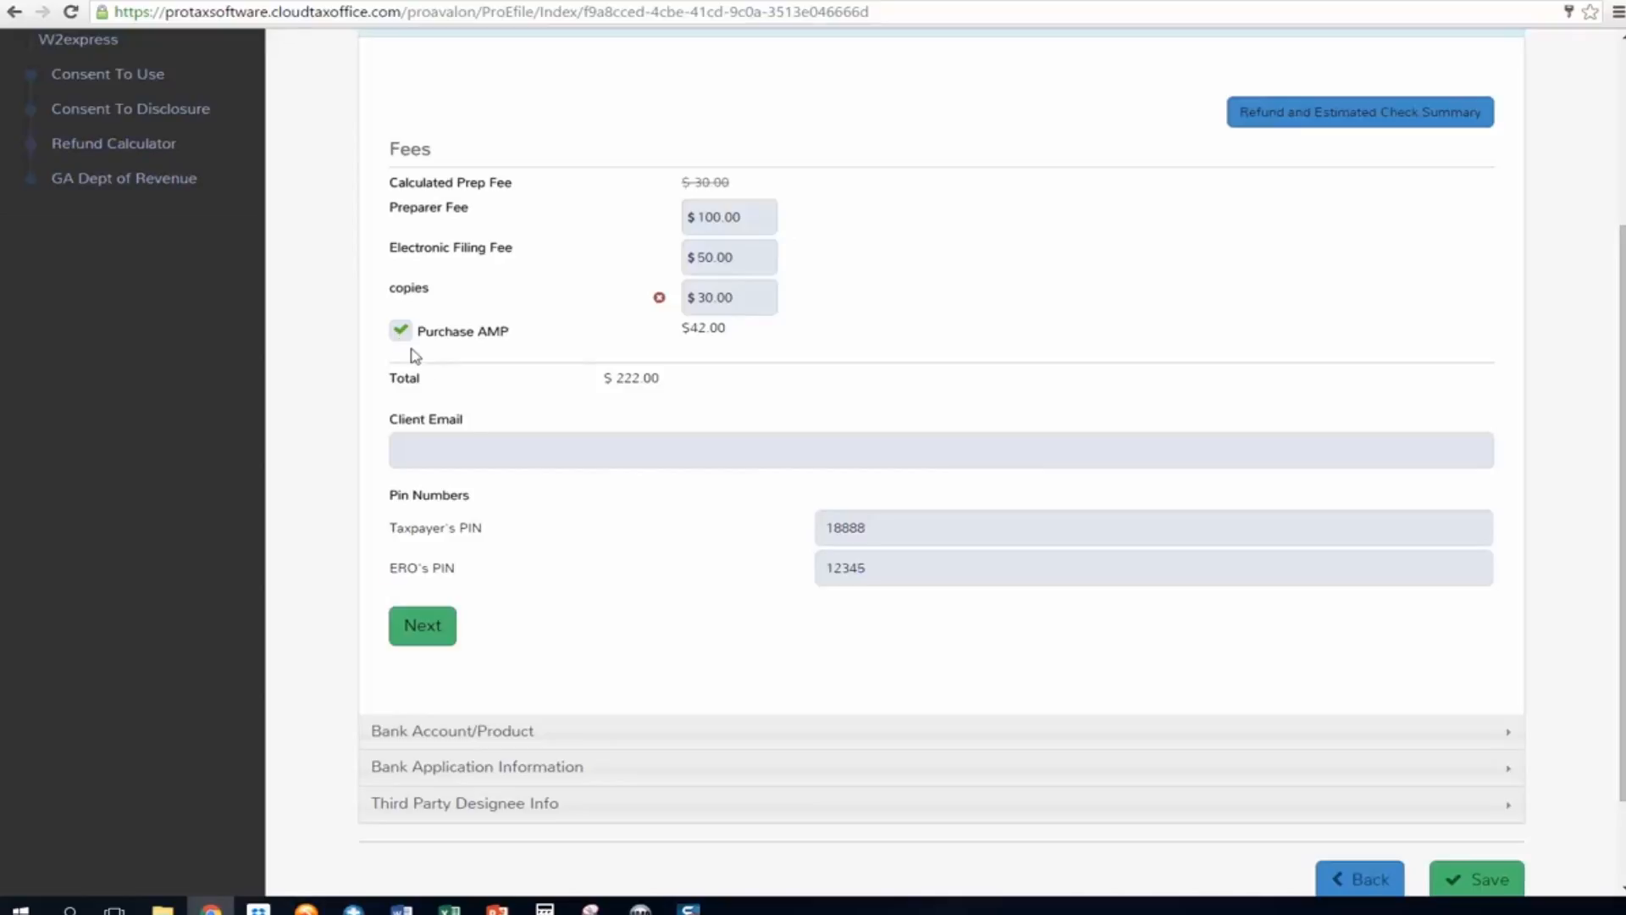
{"action": "scroll", "scroll_direction": "down", "scroll_amount": 3}
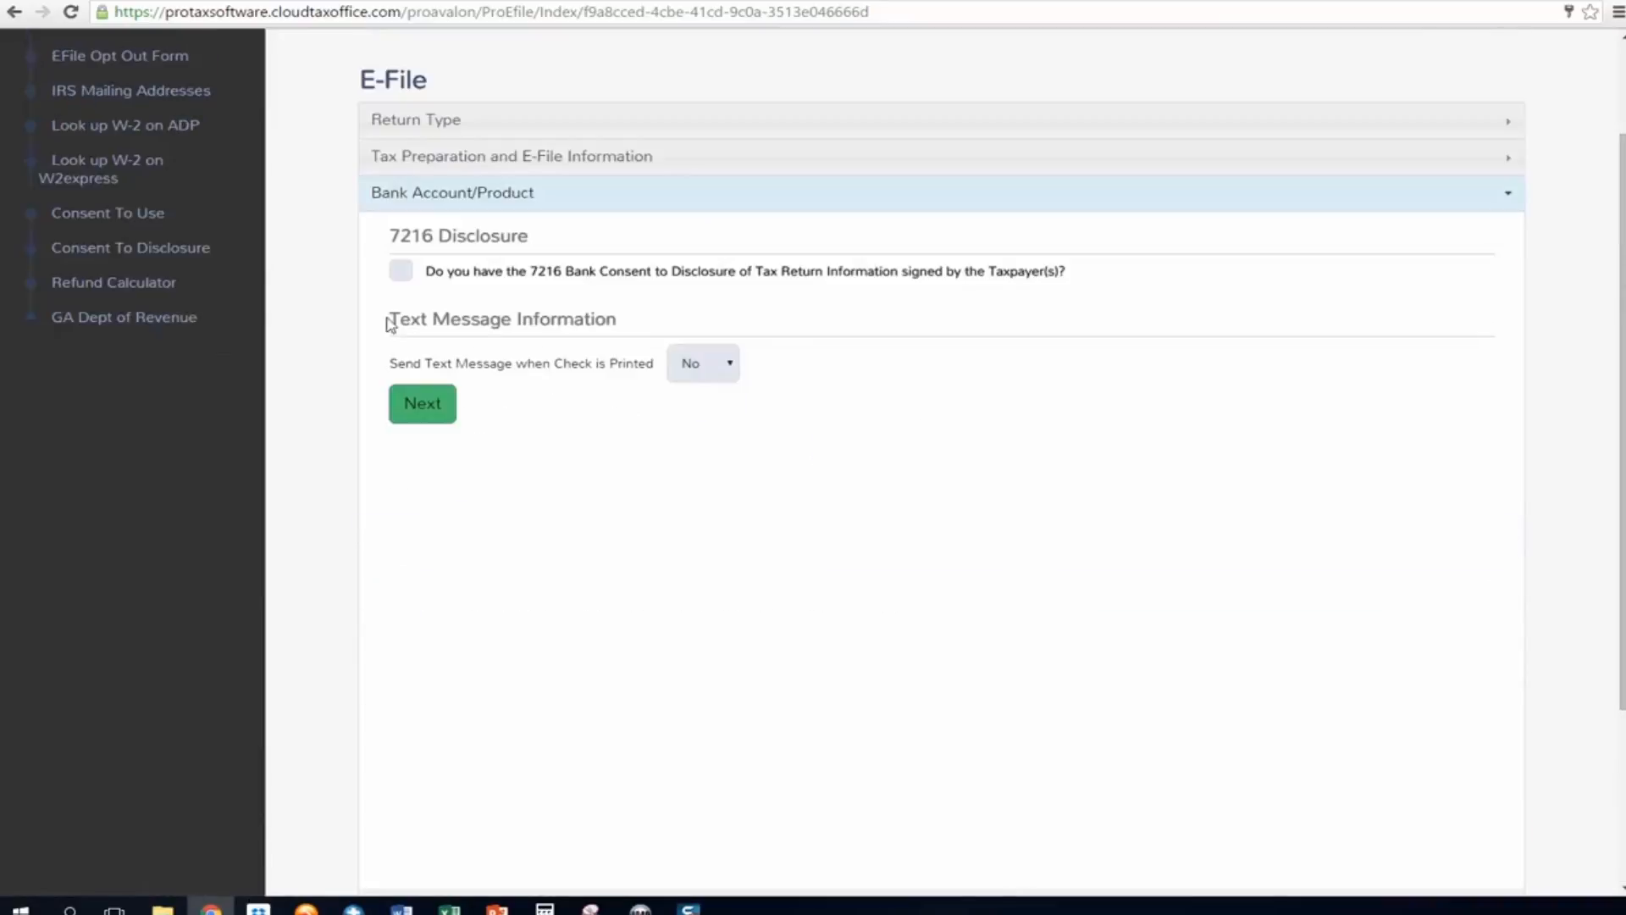
{"action": "left_click", "coordinate": [421, 403]}
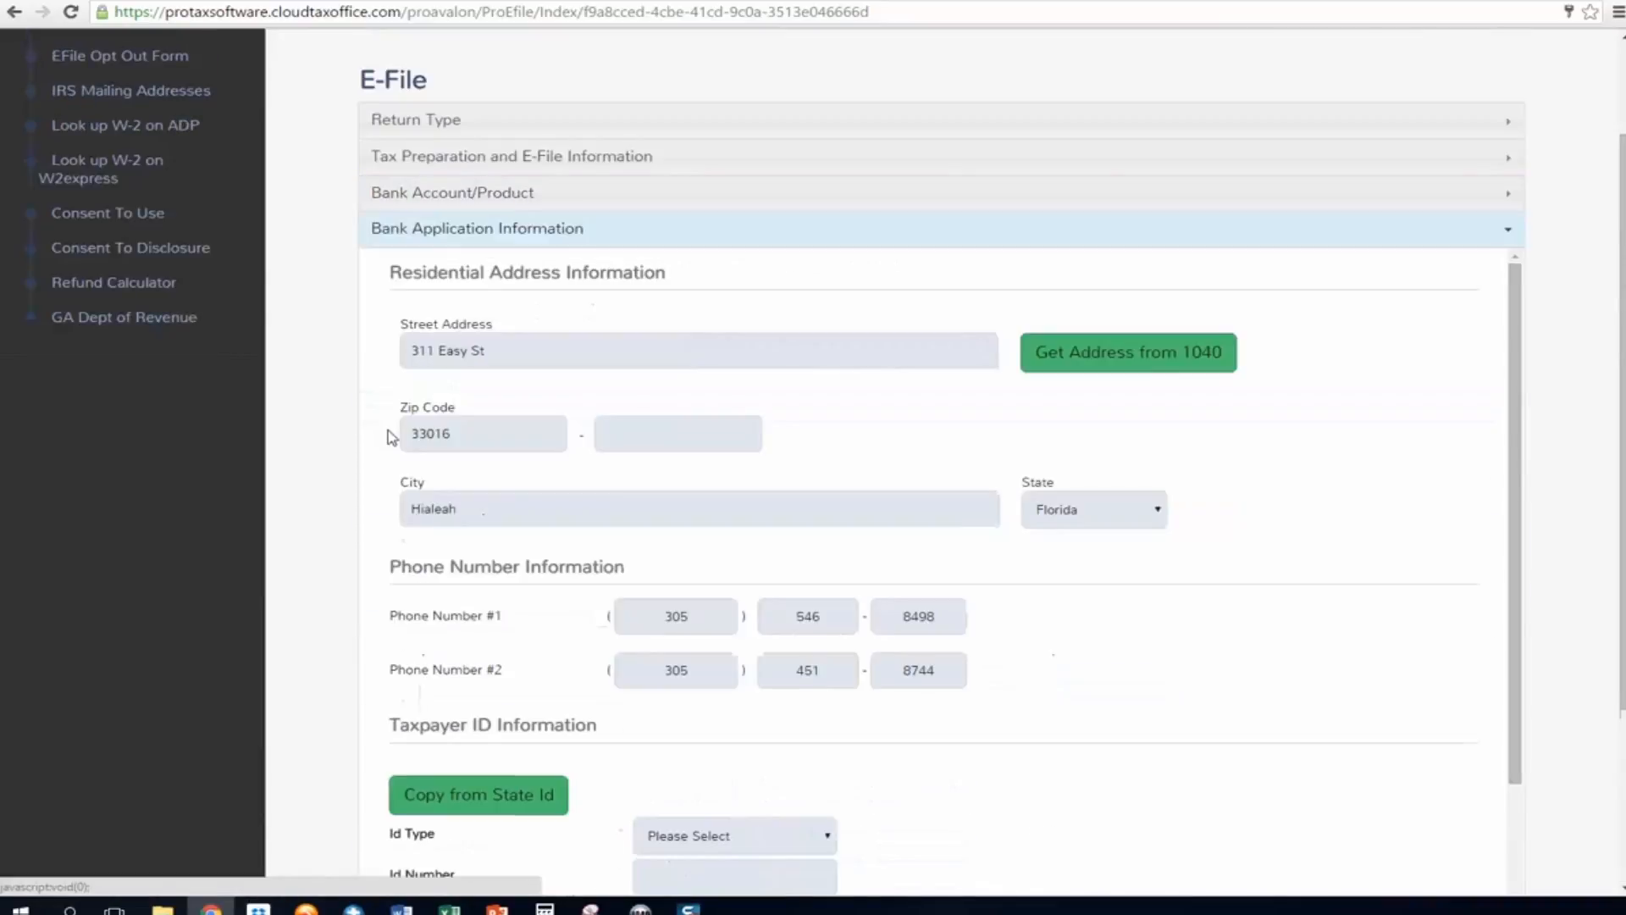
{"action": "scroll", "scroll_direction": "down", "scroll_amount": 3}
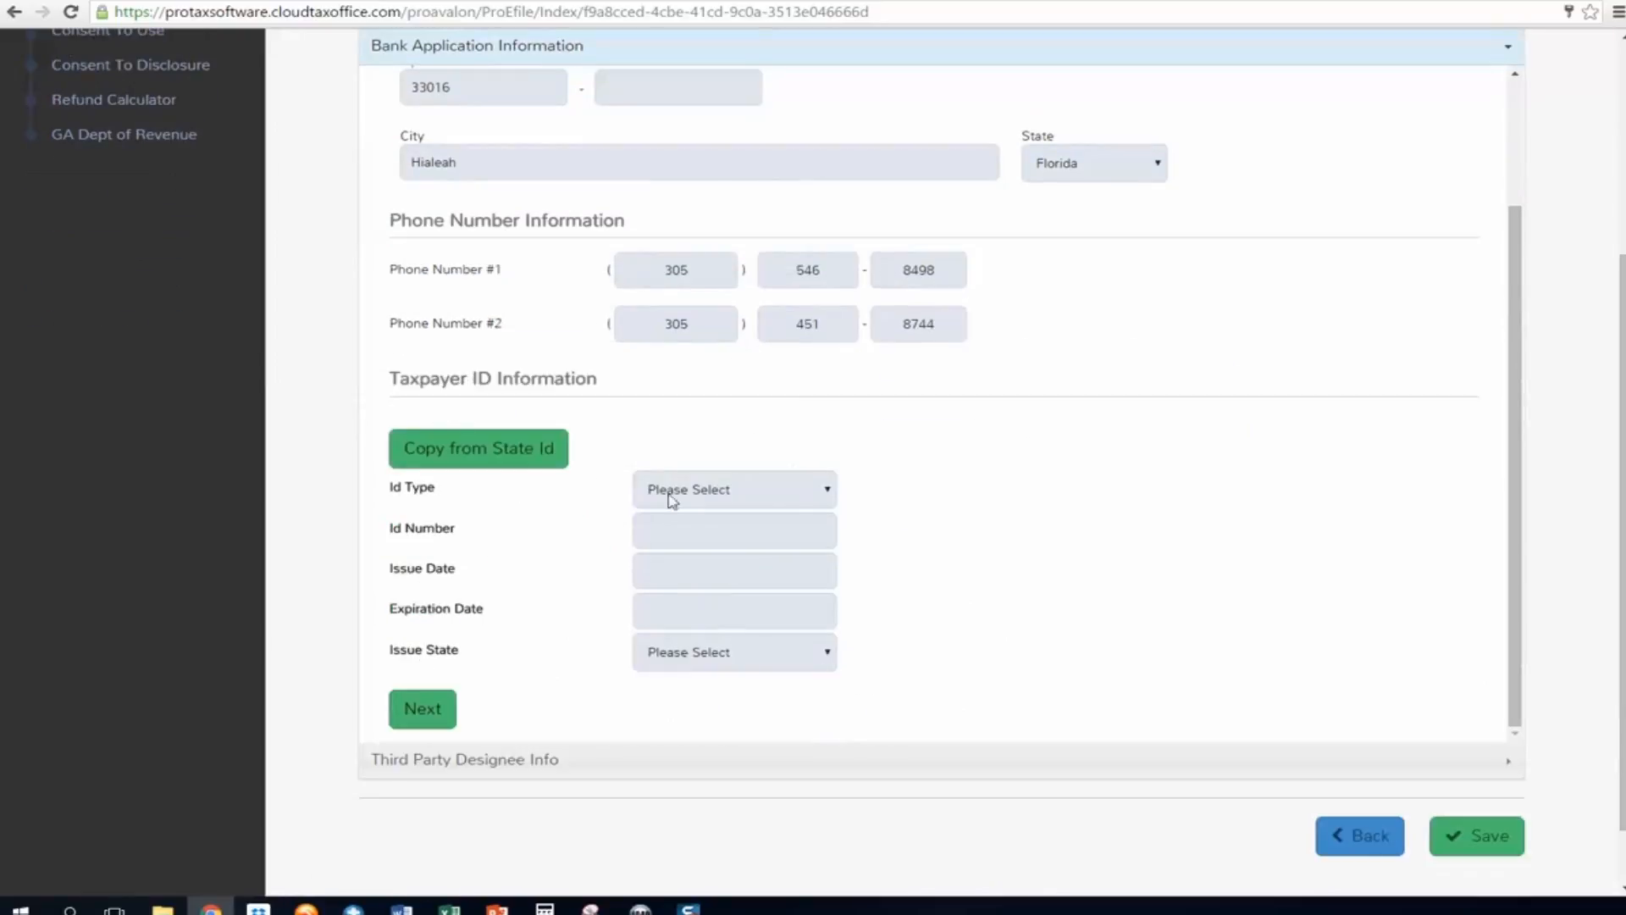
{"action": "left_click", "coordinate": [733, 488]}
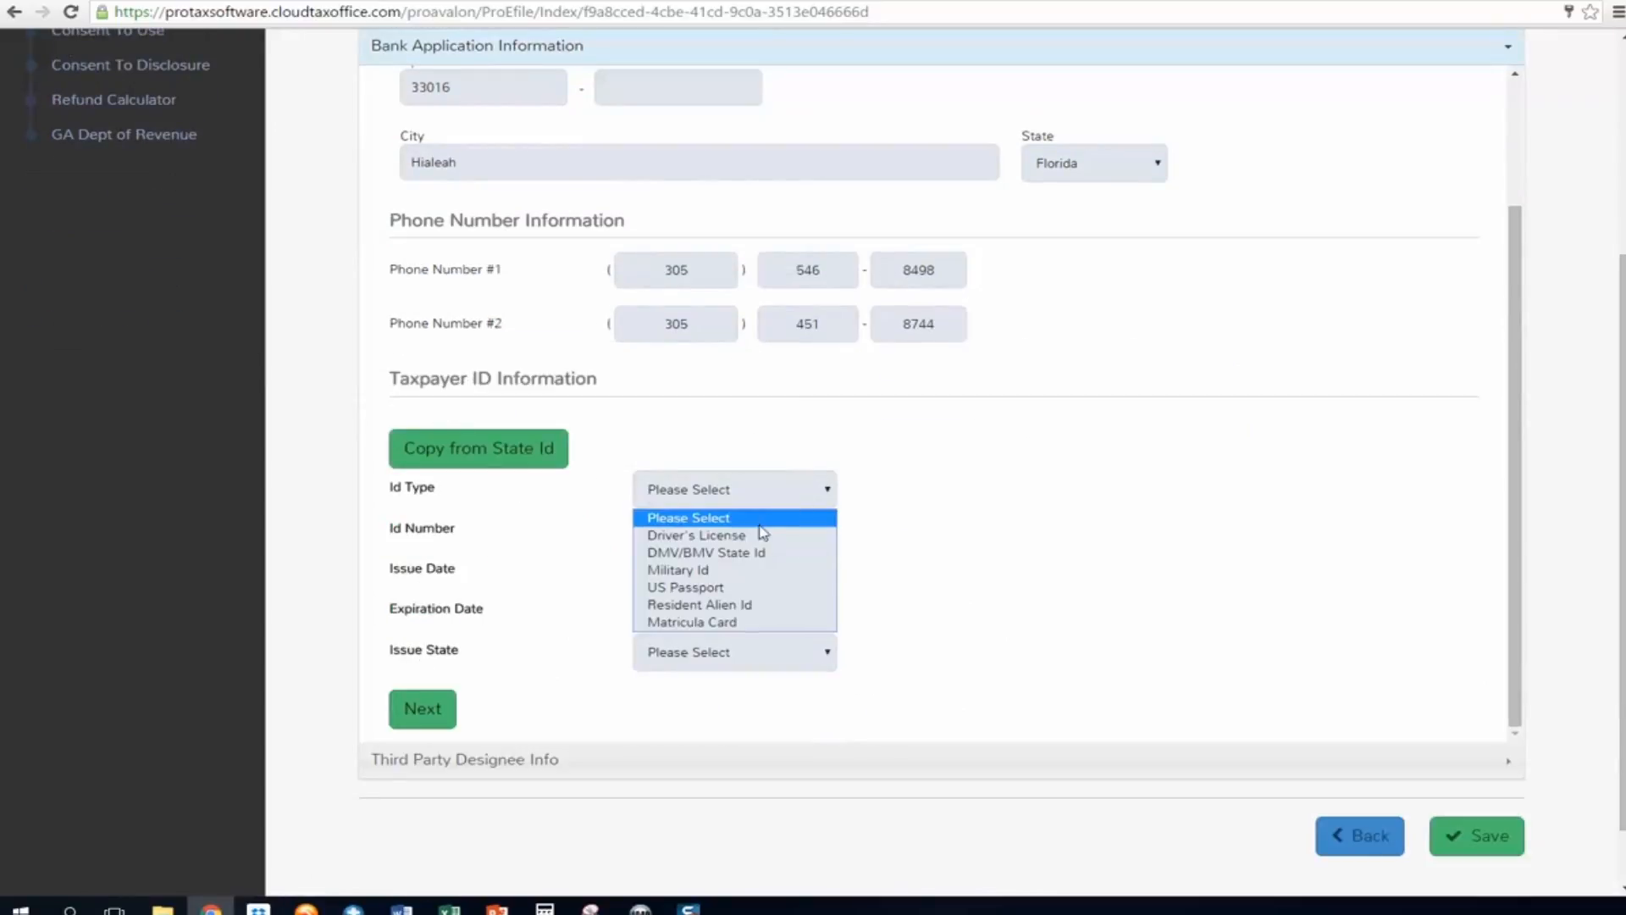
{"action": "left_click", "coordinate": [697, 535]}
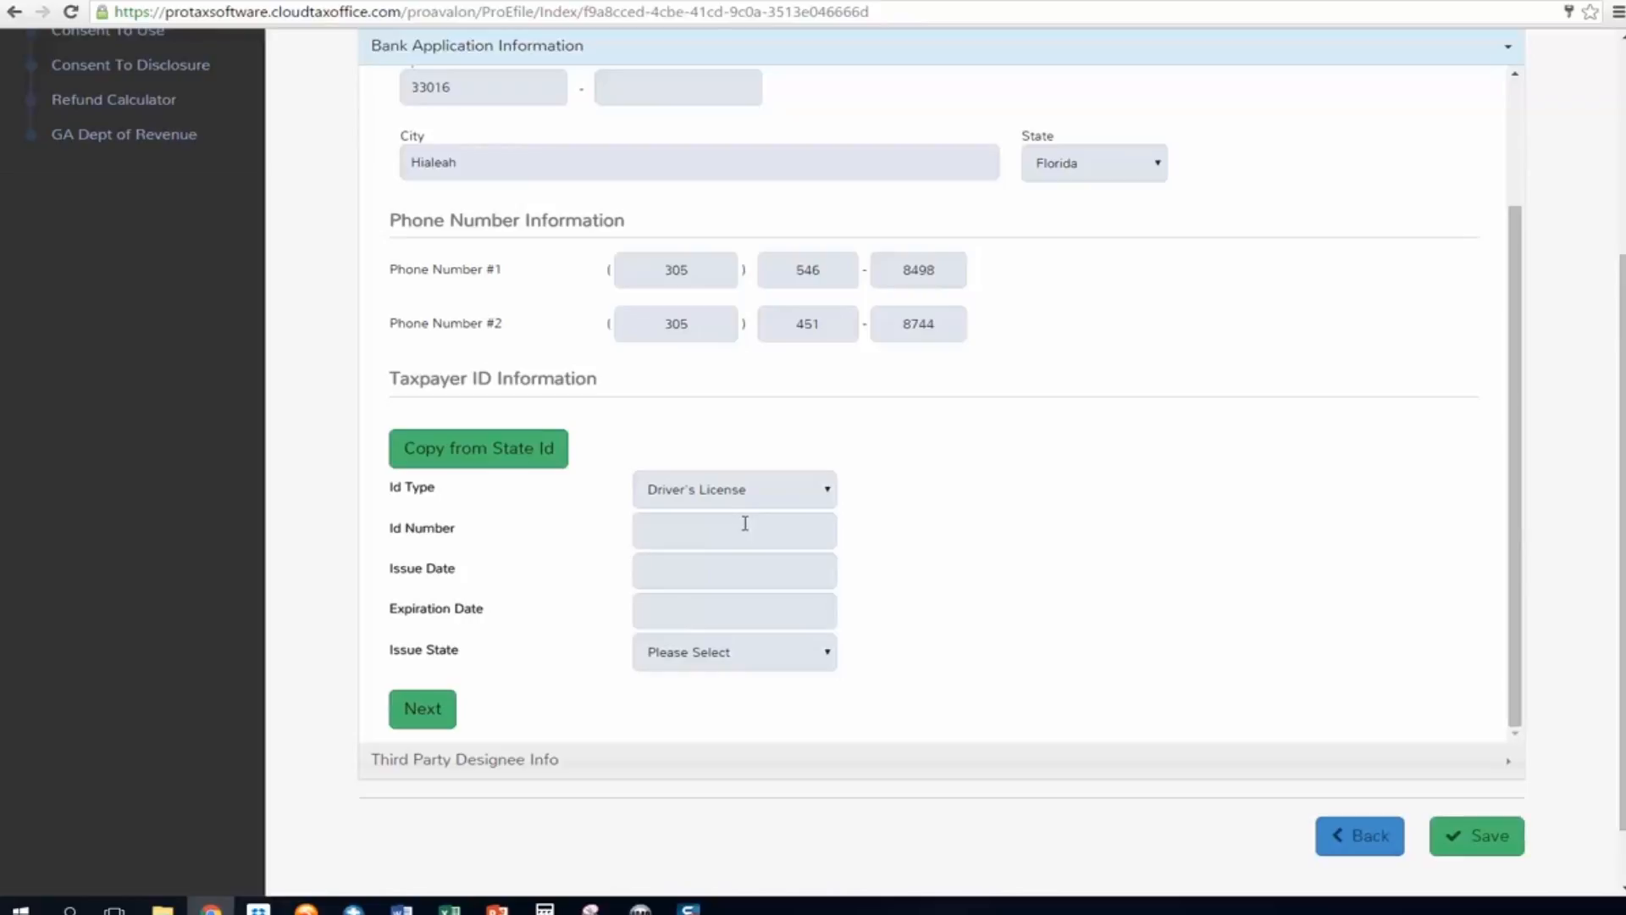
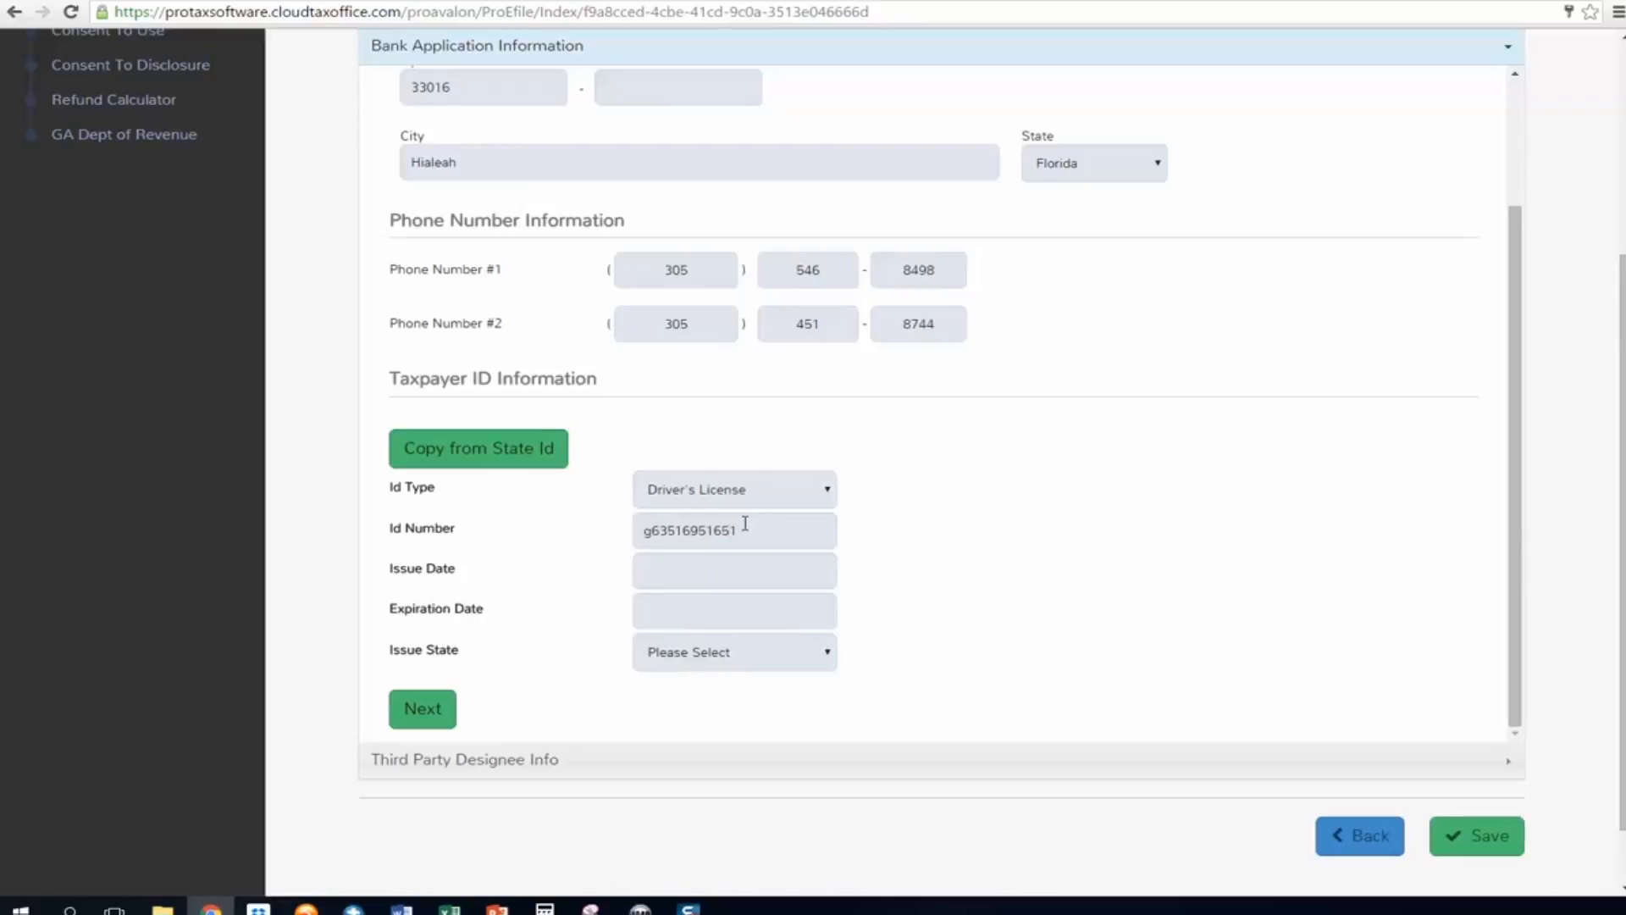
{"action": "type", "text": "10"}
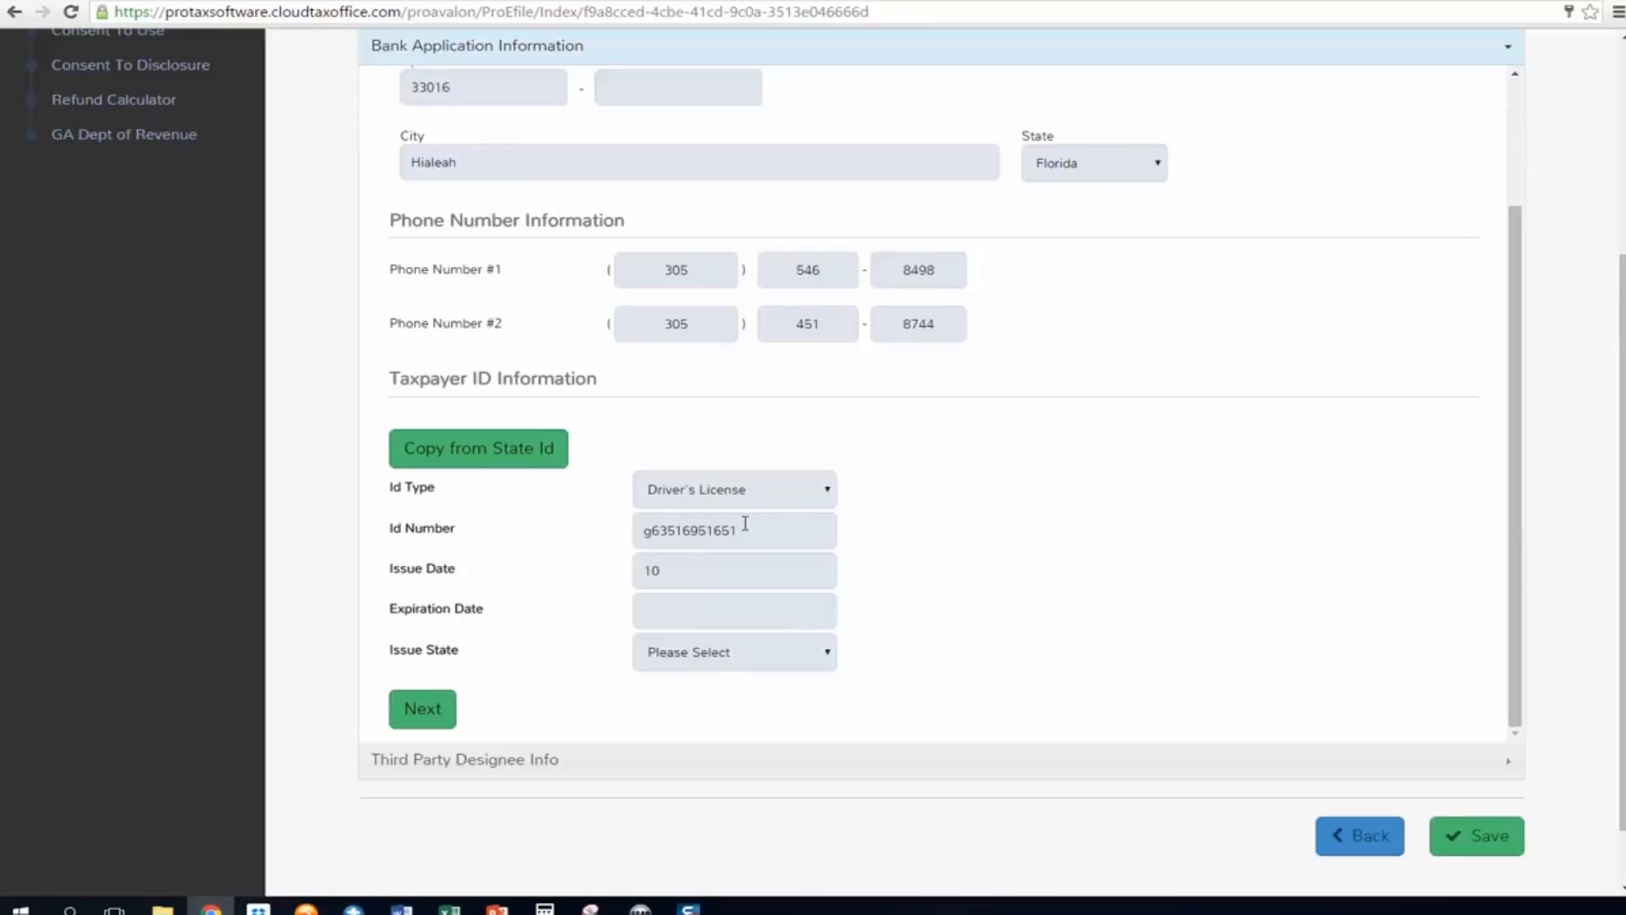
{"action": "type", "text": "/10/2"}
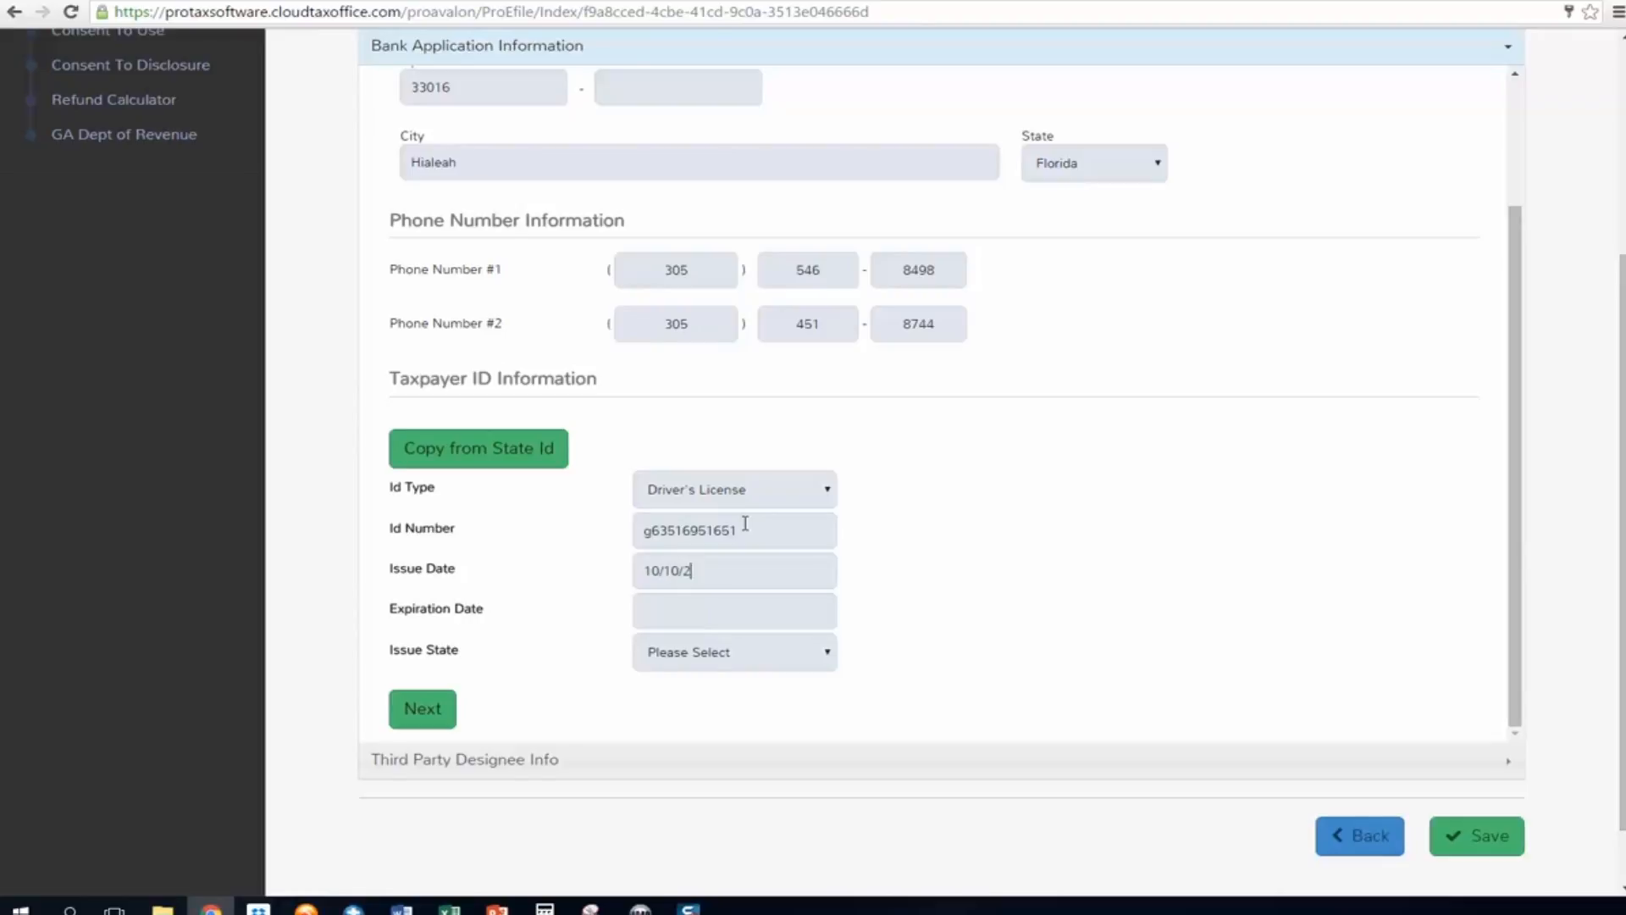
{"action": "type", "text": "10"}
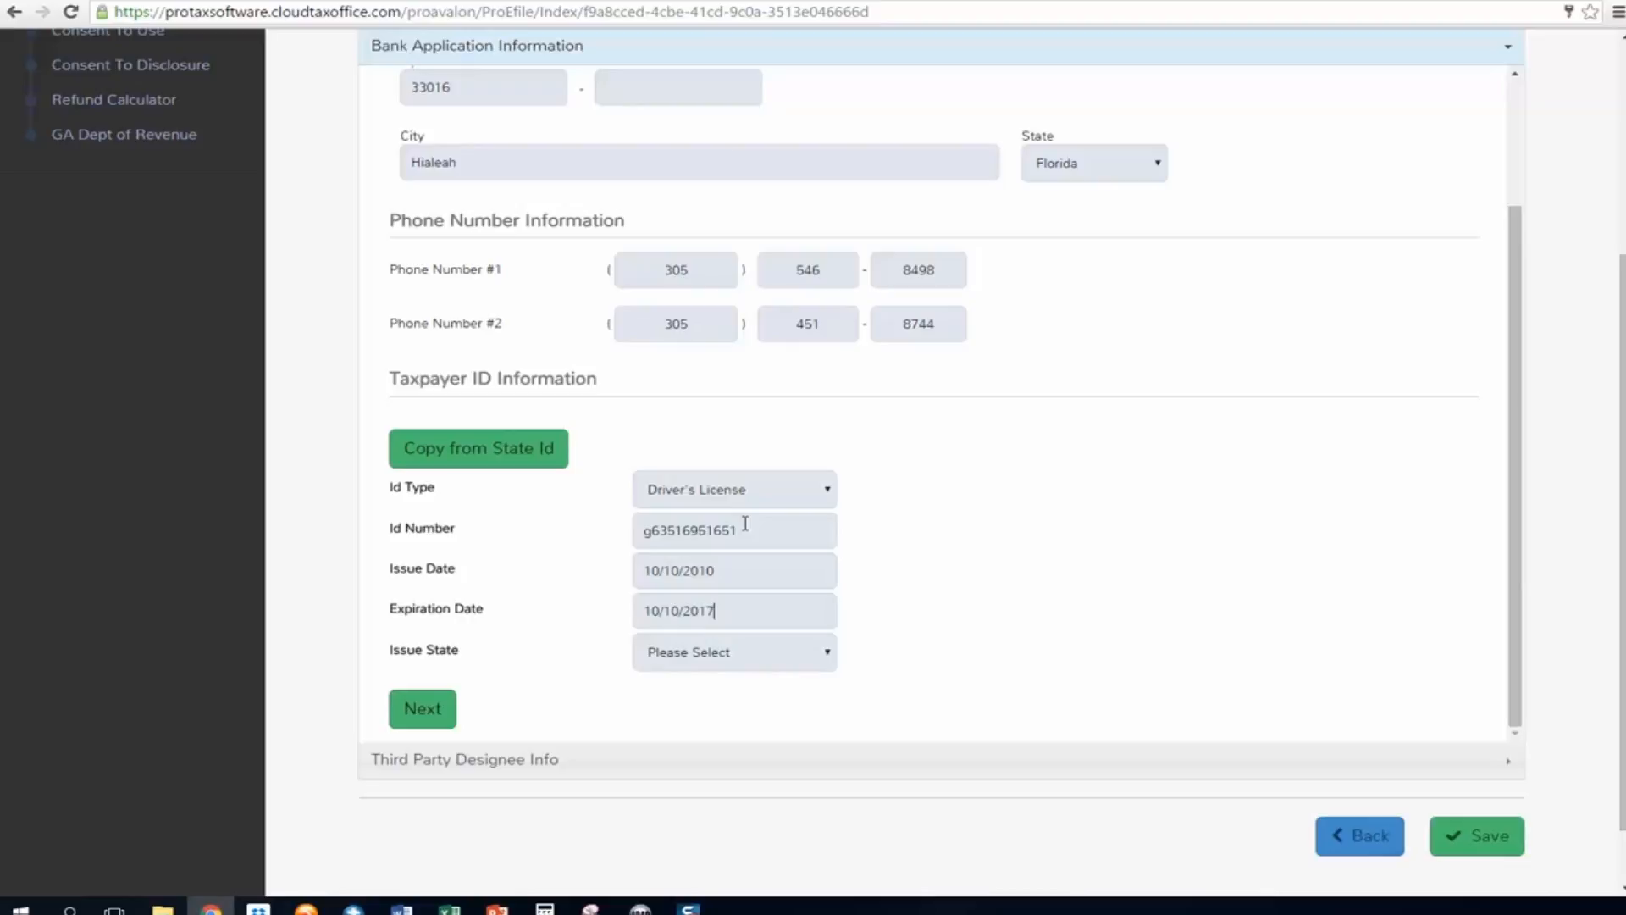
{"action": "left_click", "coordinate": [734, 651]}
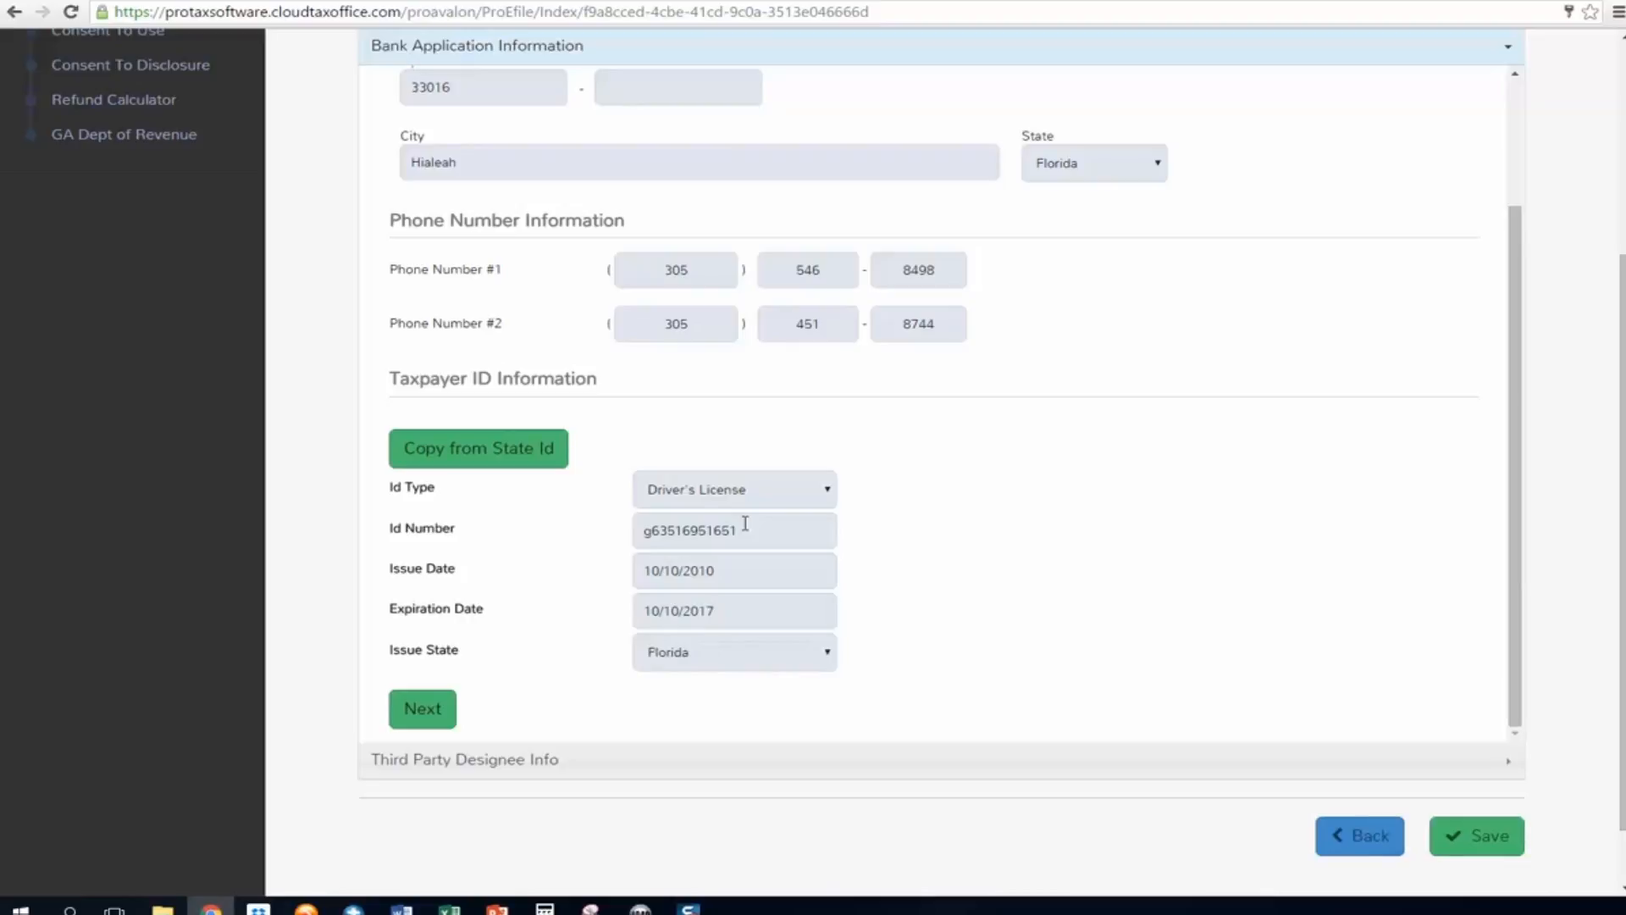
{"action": "left_click", "coordinate": [1474, 836]}
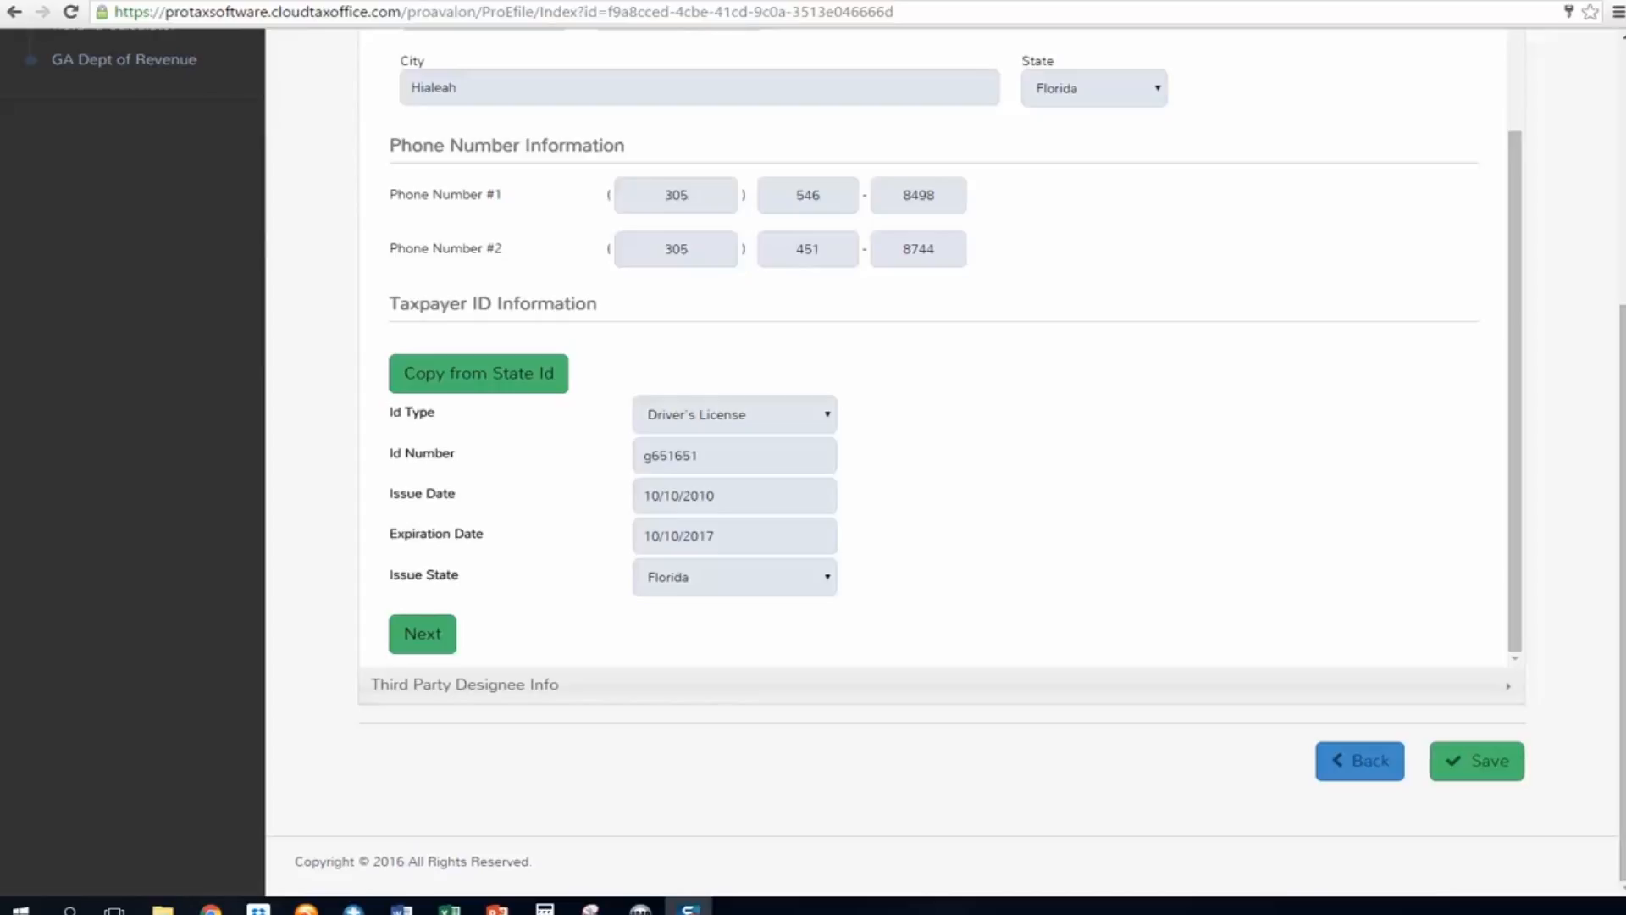
{"action": "mouse_move", "coordinate": [674, 234]}
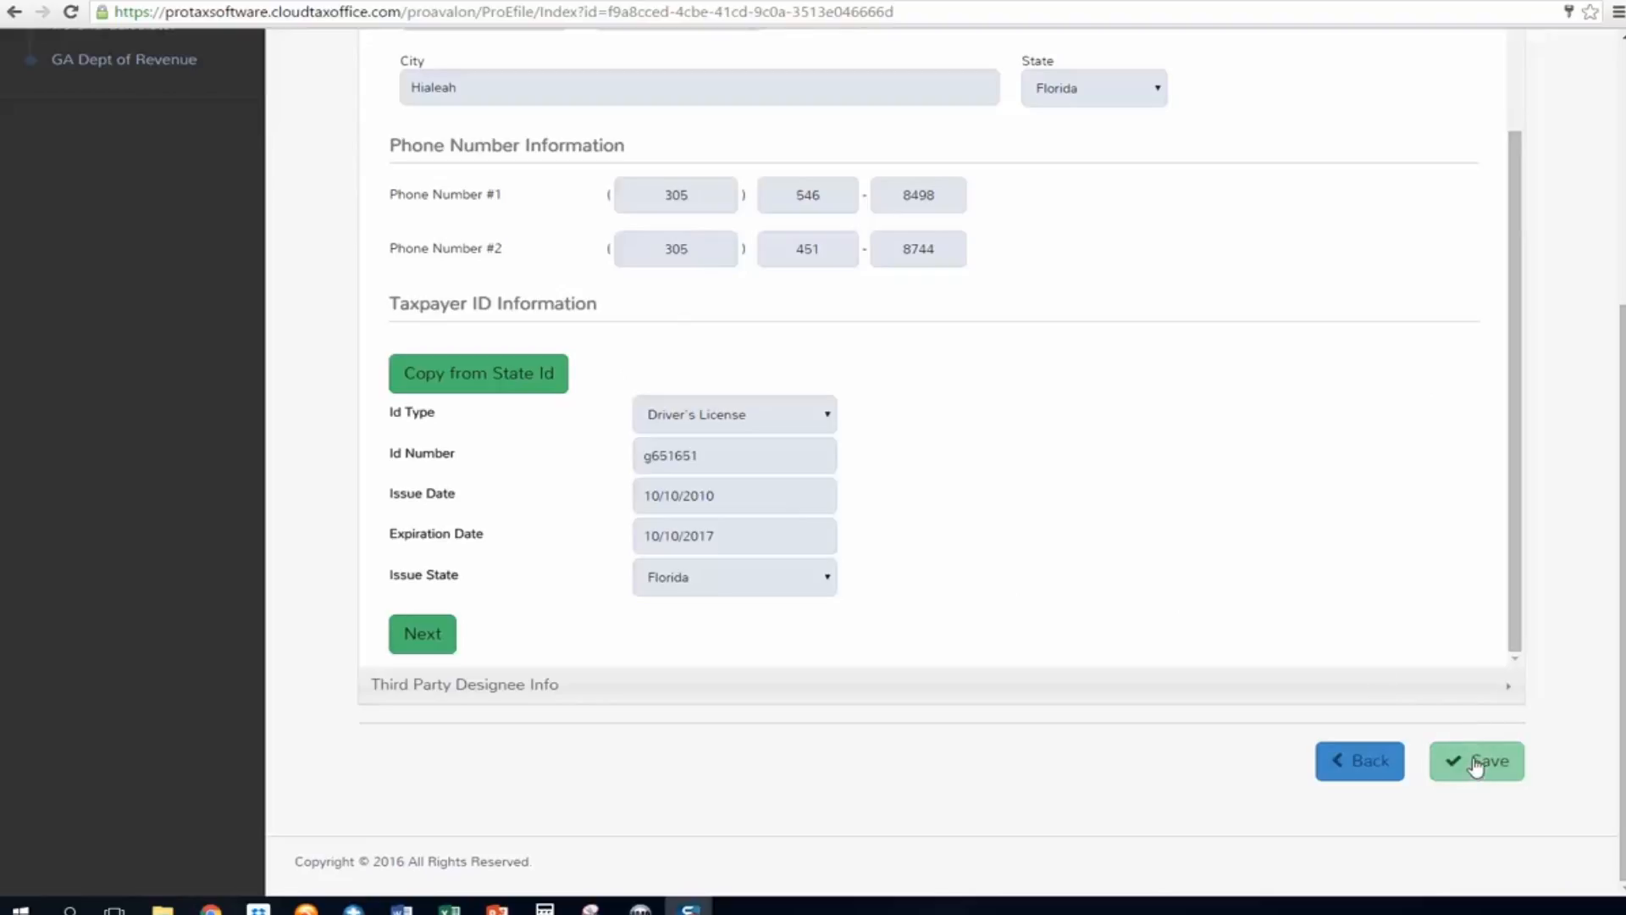
Step: Save the bank application to open the Submission summary for the TFS ERC return
{"action": "left_click", "coordinate": [1474, 761]}
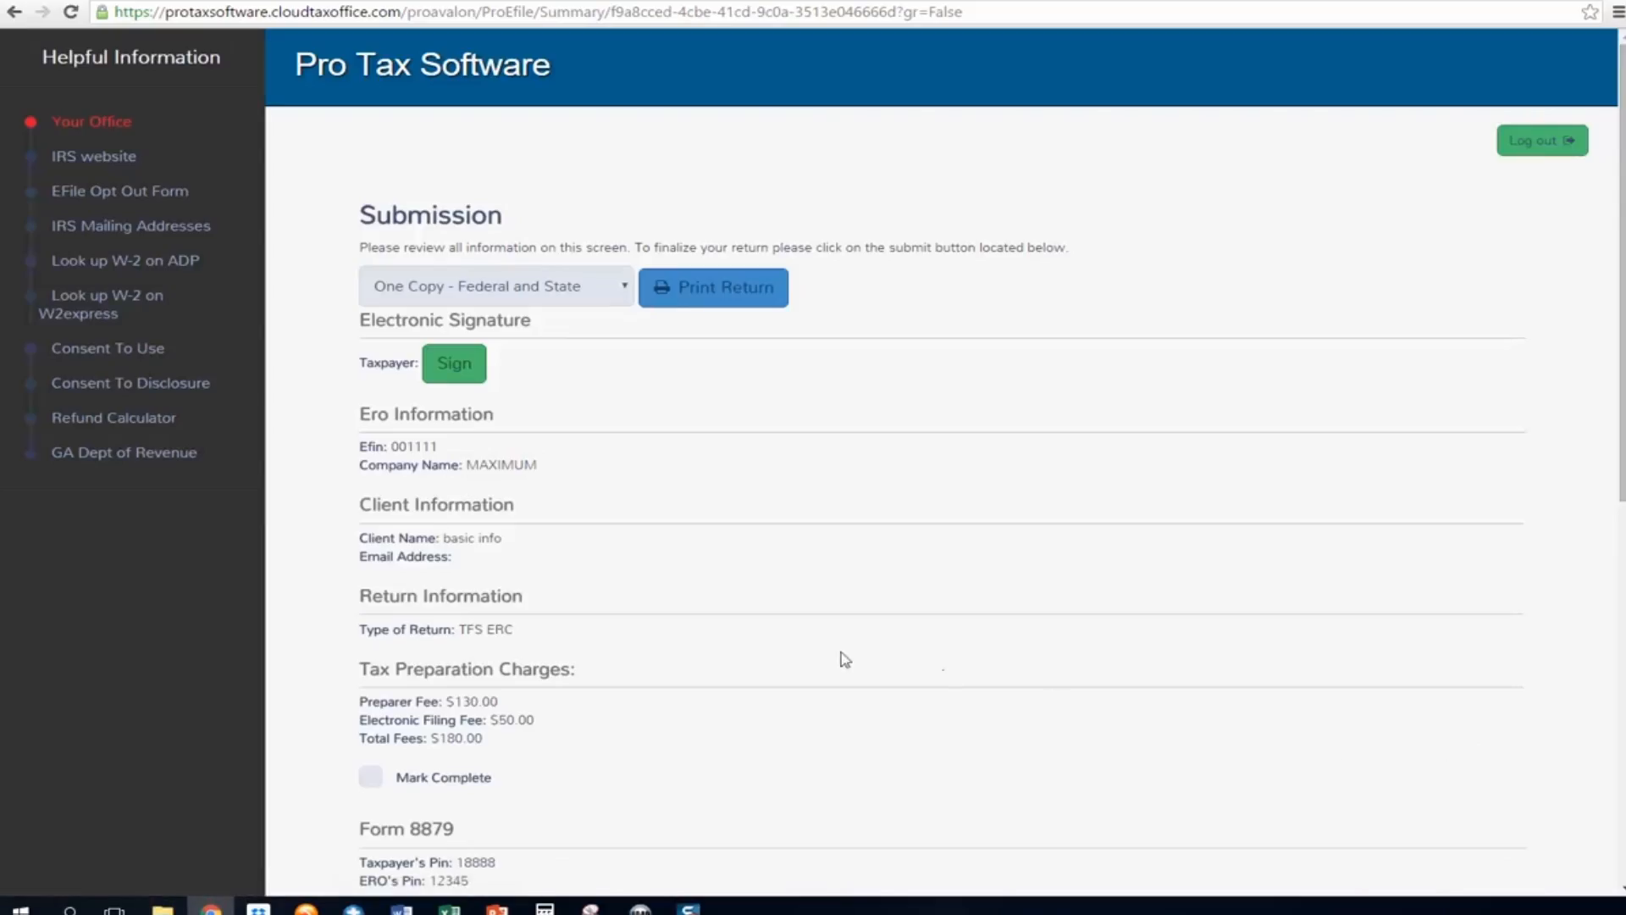